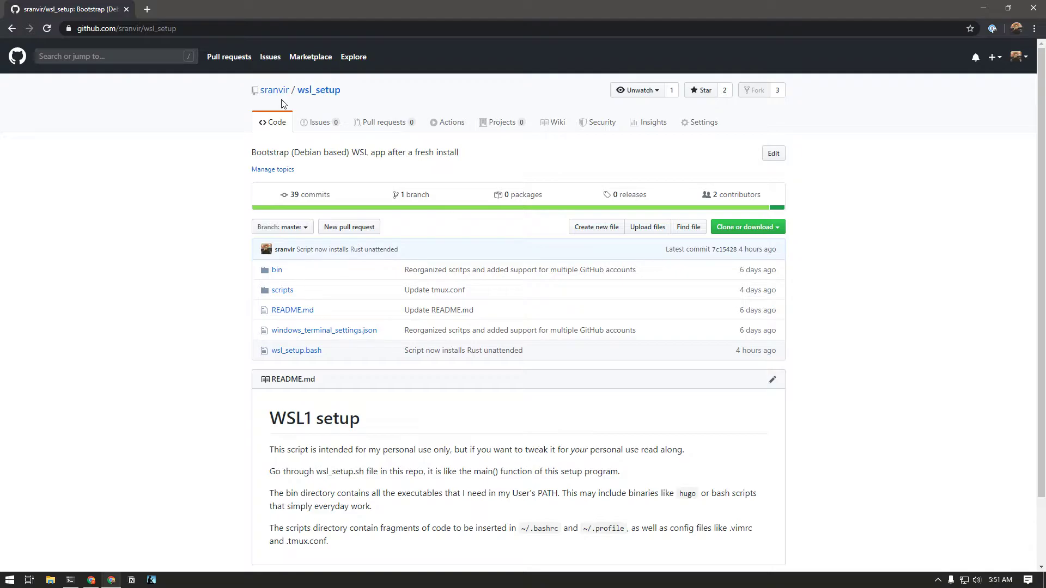
Switch from the wsl_setup page in Chrome to the Debian terminal window
{"action": "key", "text": "alt+tab"}
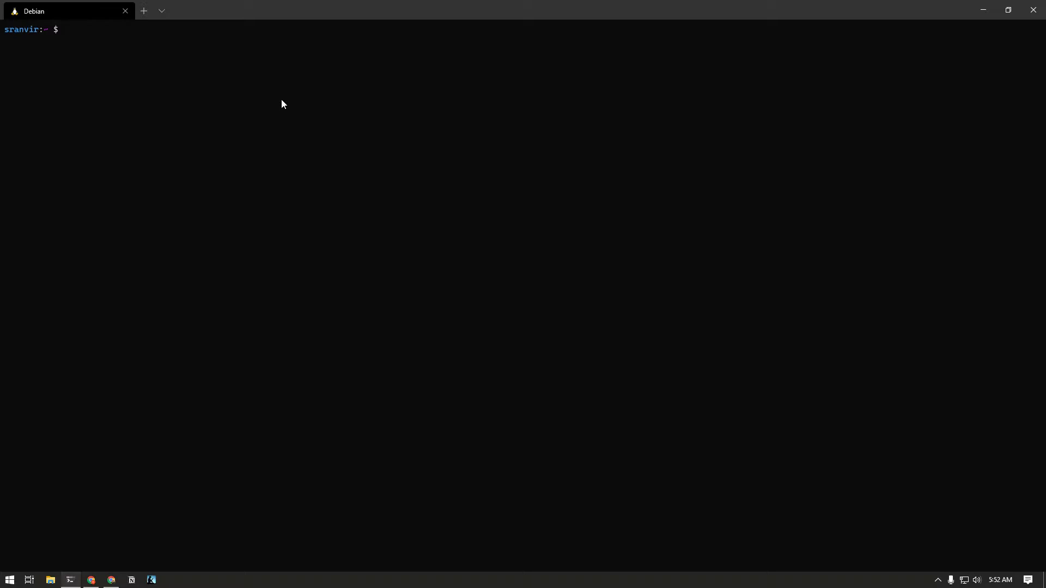
Run ssh-add -l to list the loaded RSA and ED25519 keys in the agent
{"action": "type", "text": "ssh-add -l"}
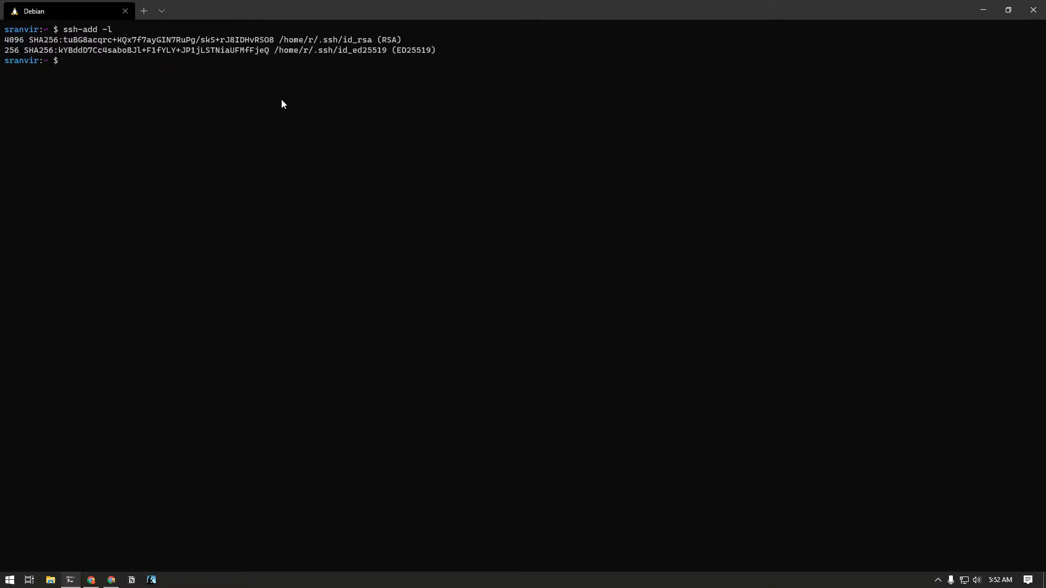
{"action": "mouse_move", "coordinate": [76, 43]}
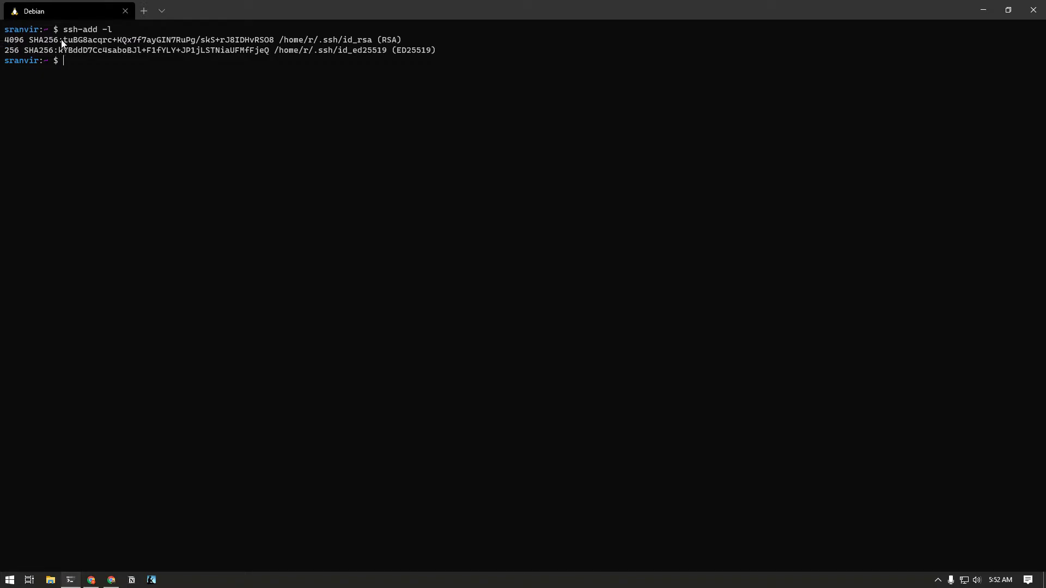
{"action": "mouse_move", "coordinate": [153, 57]}
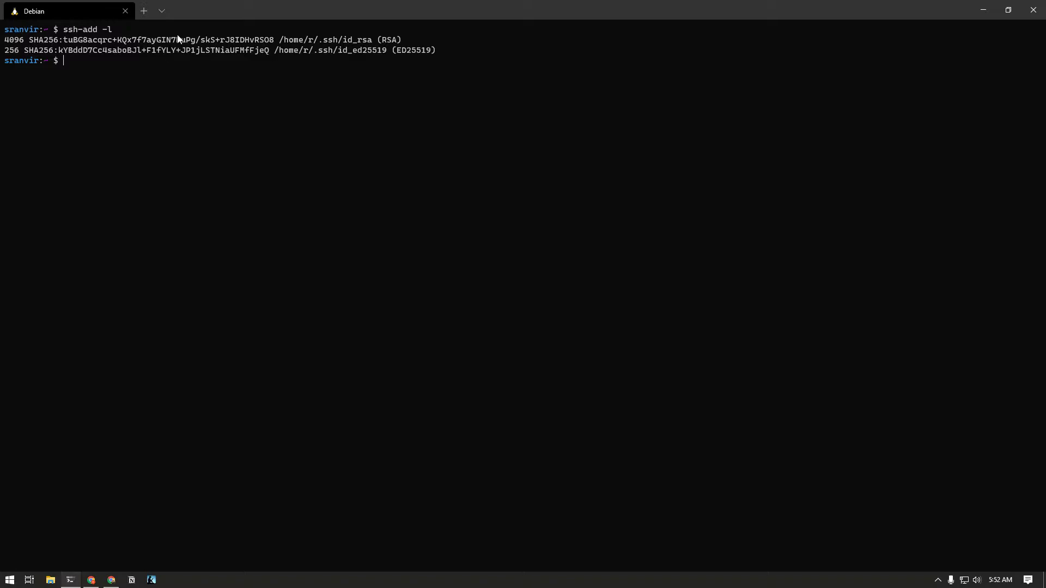
{"action": "mouse_move", "coordinate": [327, 60]}
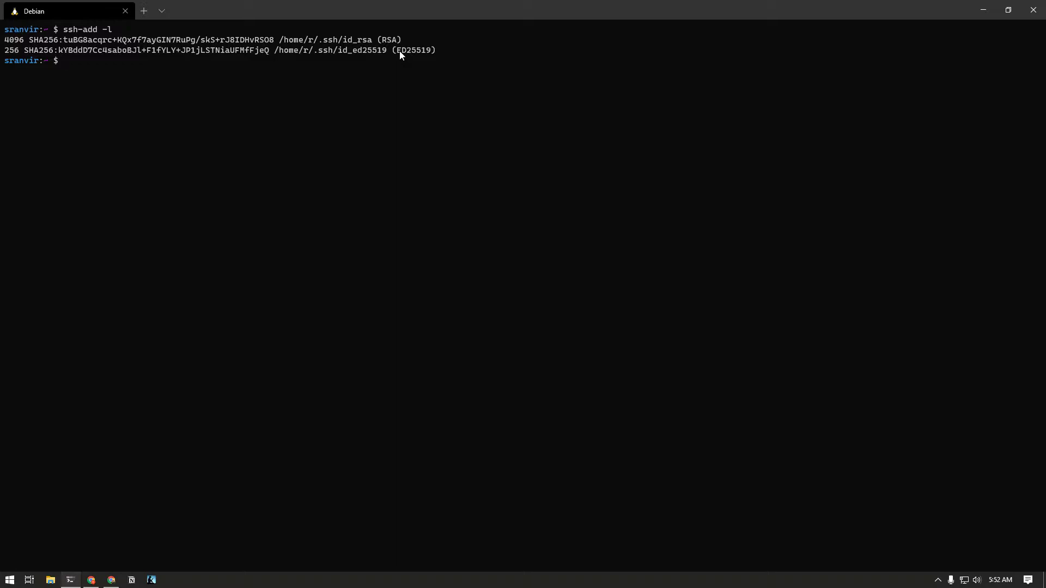
{"action": "mouse_move", "coordinate": [26, 53]}
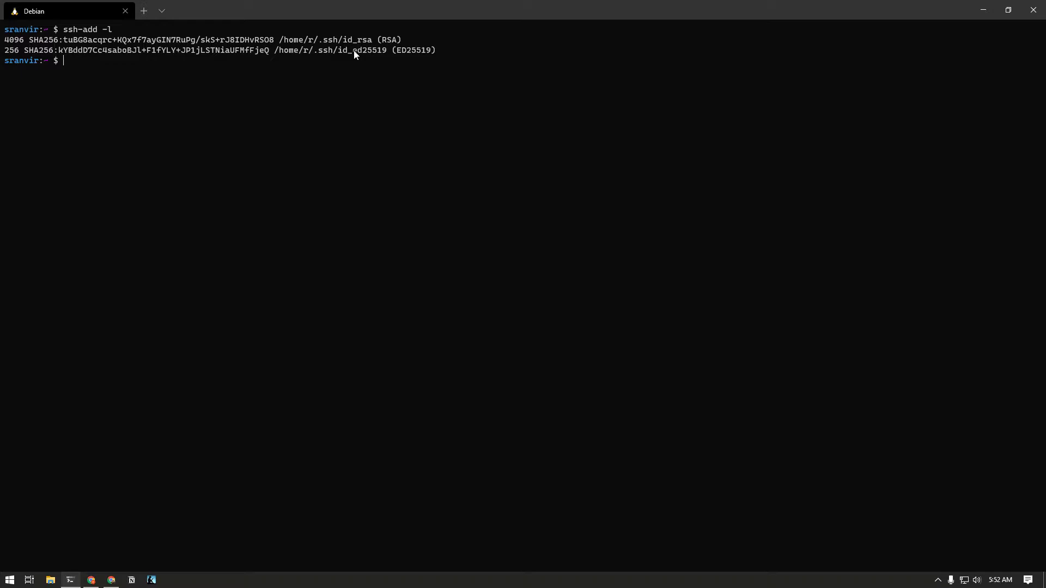
{"action": "mouse_move", "coordinate": [351, 45]}
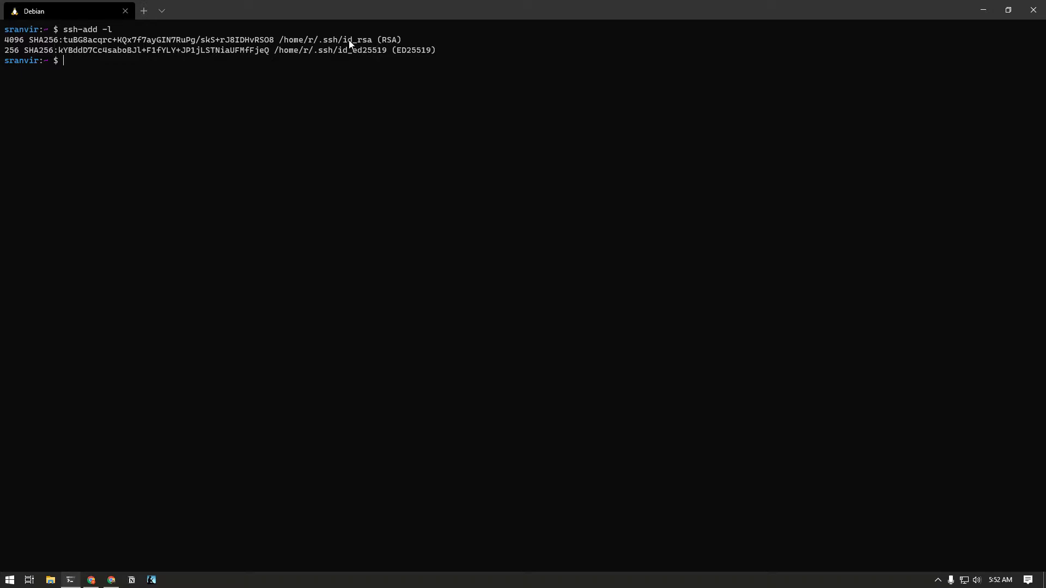
{"action": "mouse_move", "coordinate": [365, 50]}
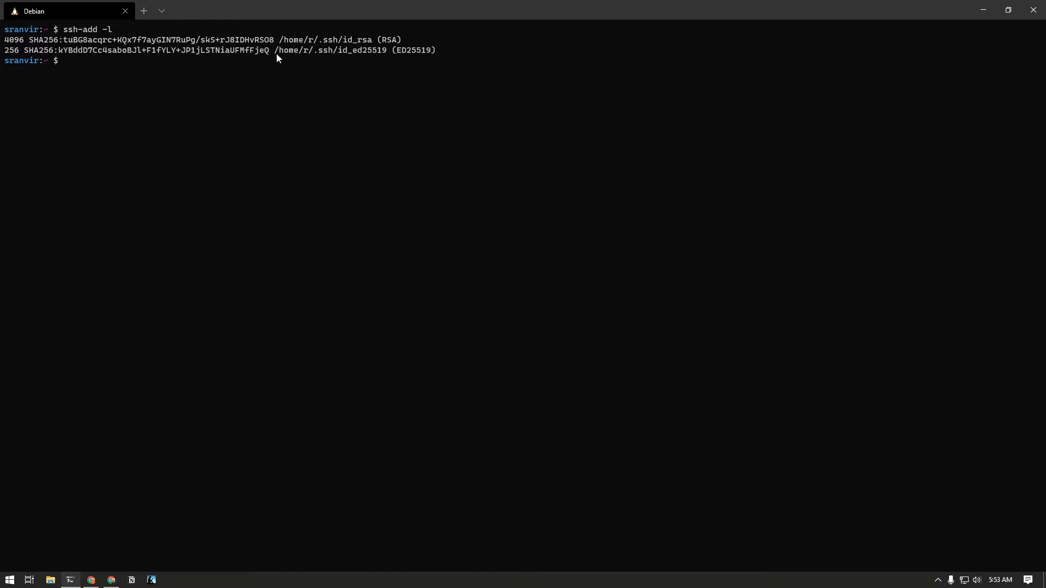
Go into .ssh, list its files and print the config file, highlighting the nandr host entry
{"action": "type", "text": "cd .ssh/"}
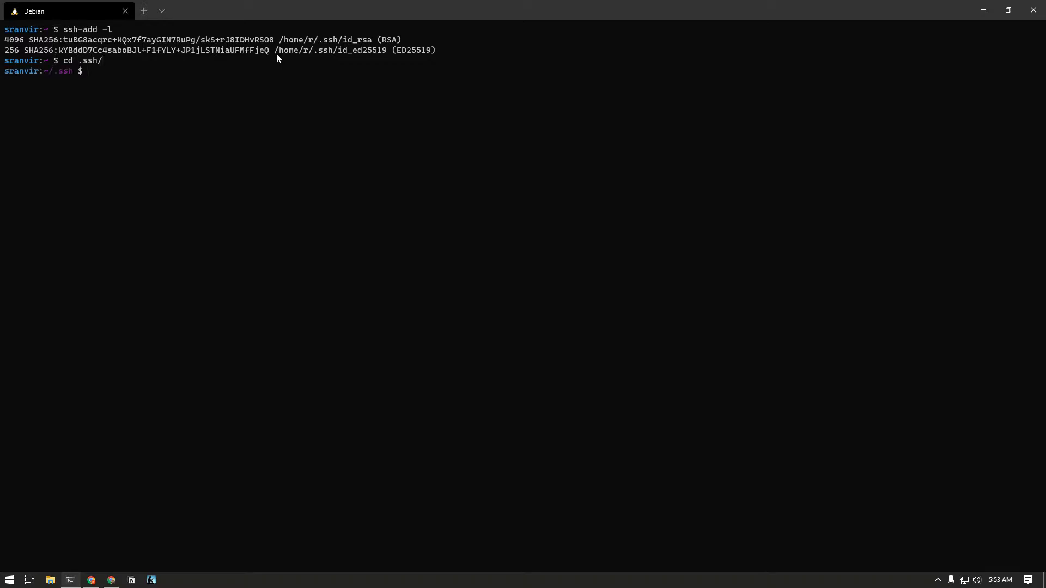
{"action": "type", "text": "ls"}
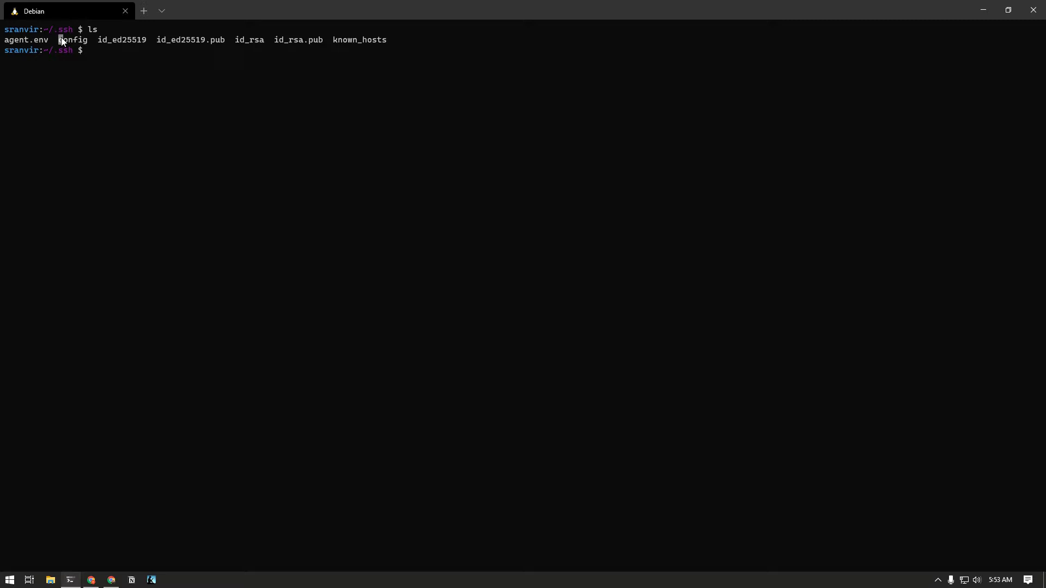
{"action": "double_click", "coordinate": [73, 40]}
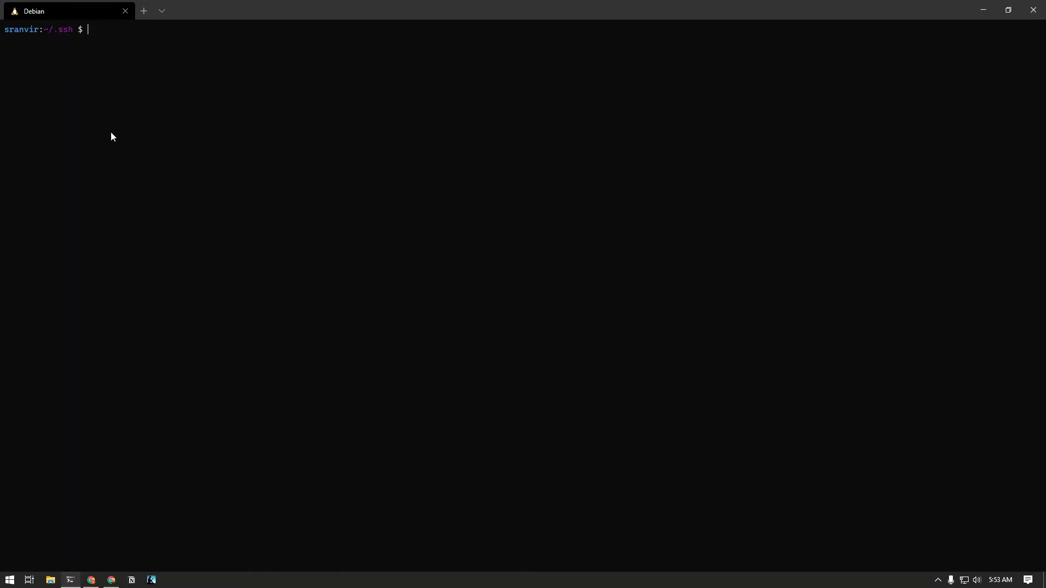
{"action": "type", "text": "cat config"}
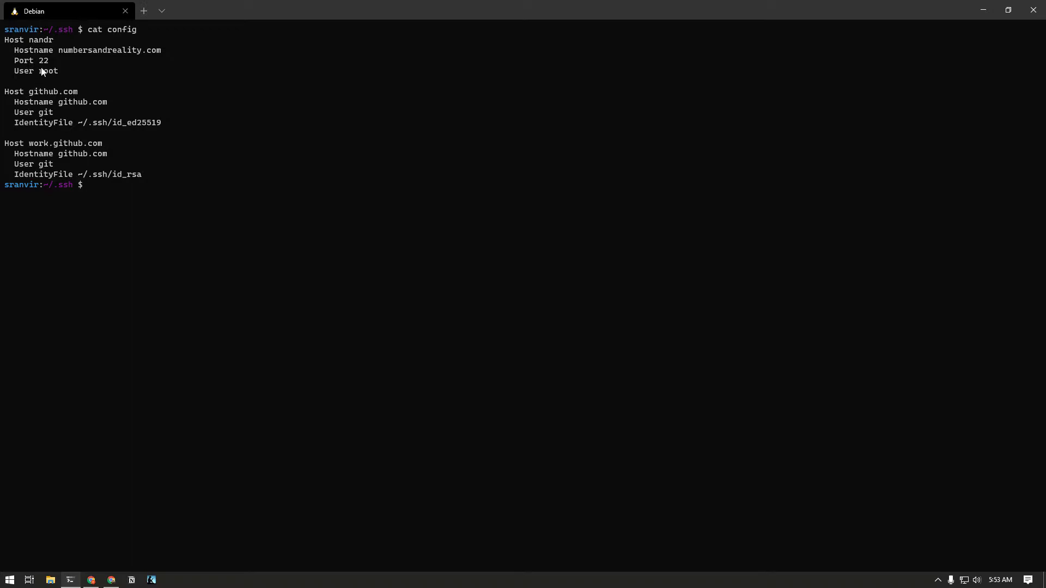
{"action": "left_click_drag", "start_coordinate": [6, 39], "coordinate": [66, 71]}
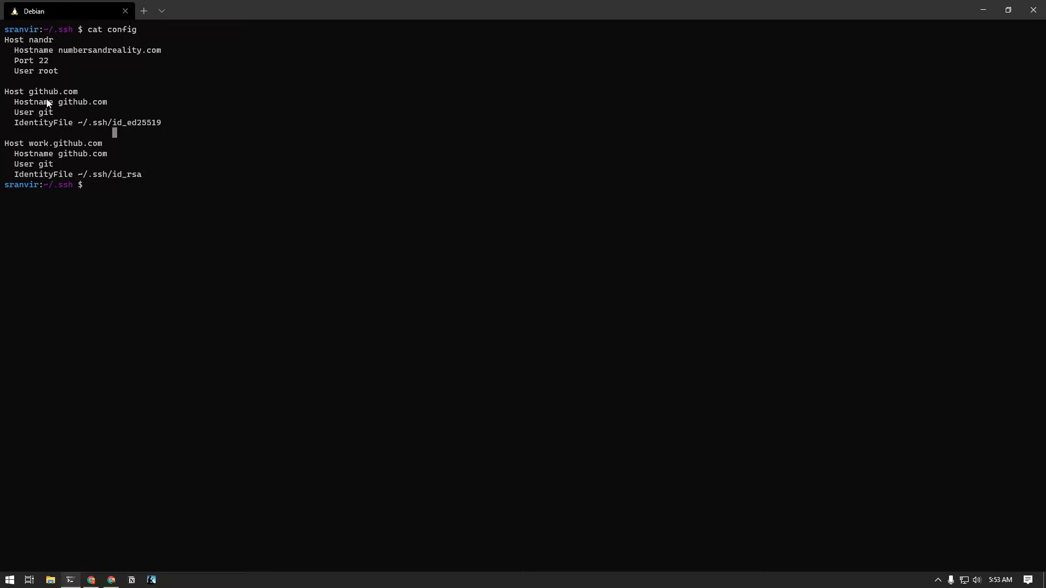
{"action": "mouse_move", "coordinate": [28, 102]}
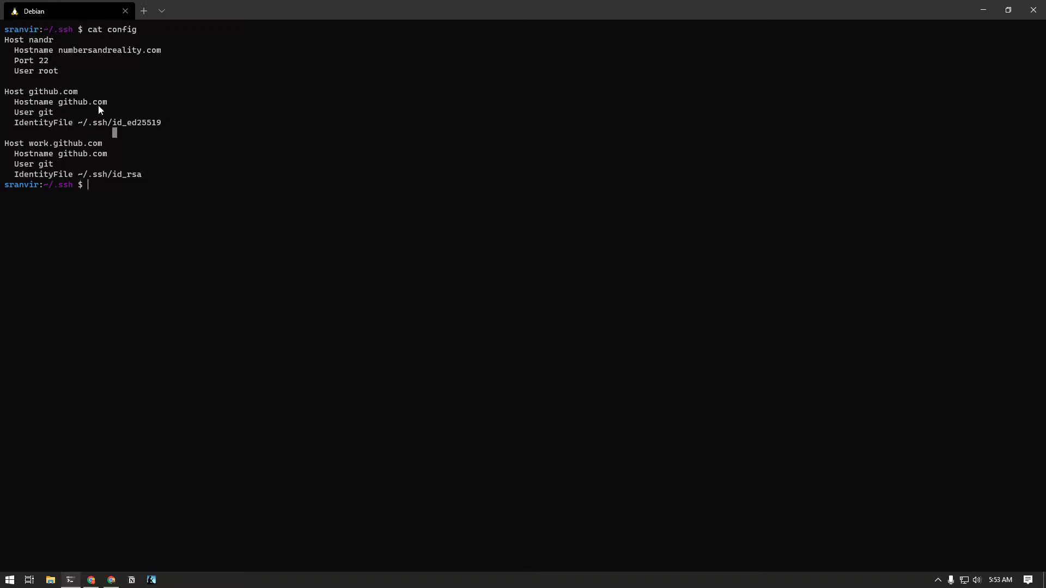
{"action": "mouse_move", "coordinate": [45, 129]}
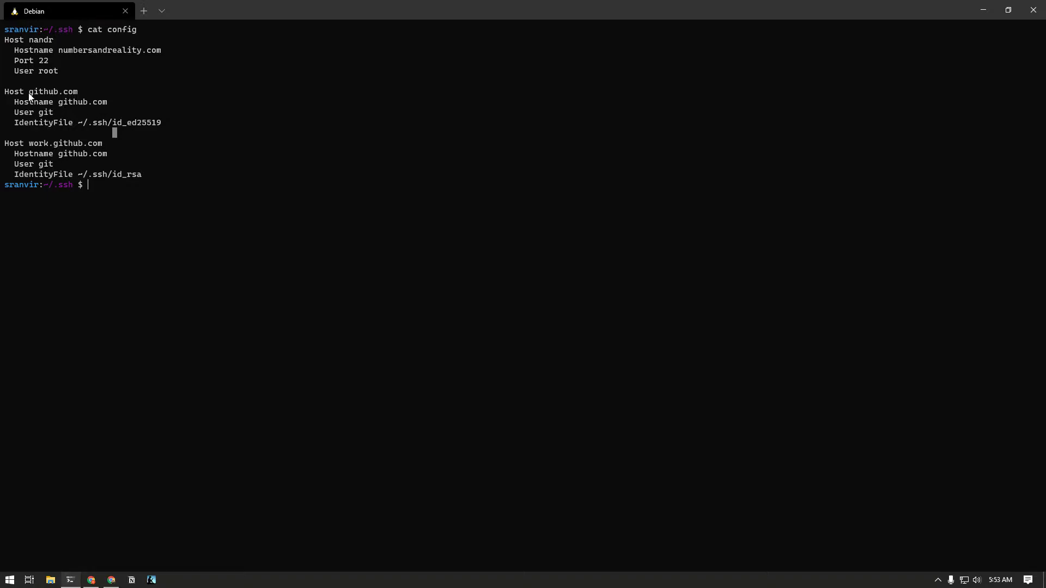
Highlight the github.com entry using id_ed25519 and the work.github.com entry using id_rsa
{"action": "double_click", "coordinate": [53, 91]}
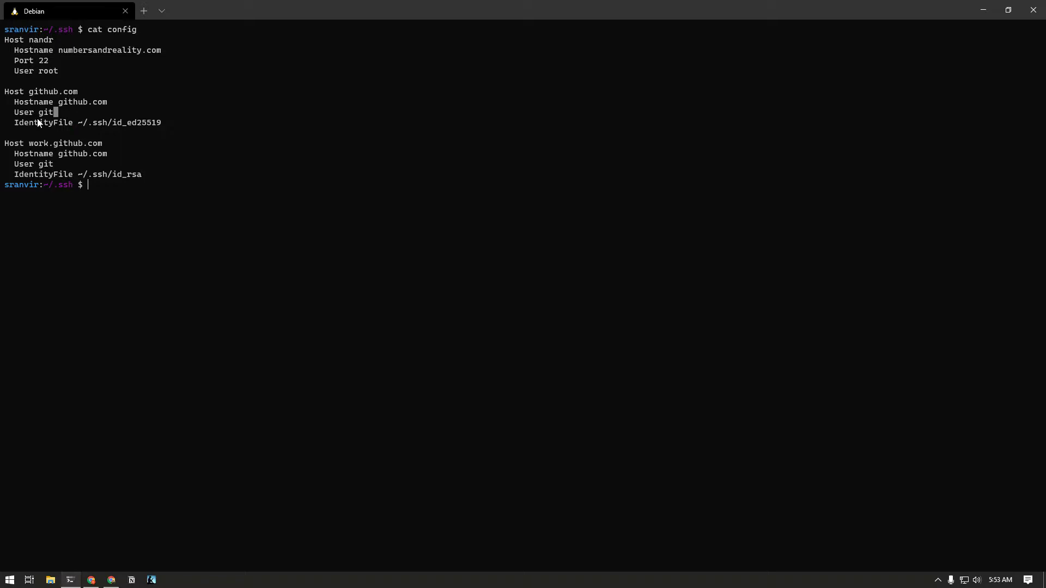
{"action": "double_click", "coordinate": [44, 113]}
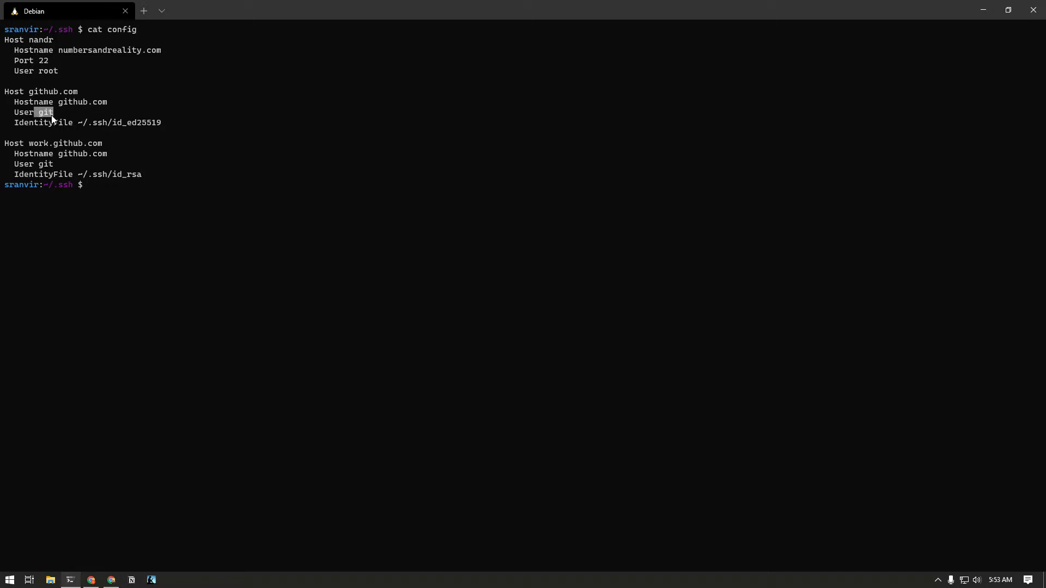
{"action": "double_click", "coordinate": [74, 101]}
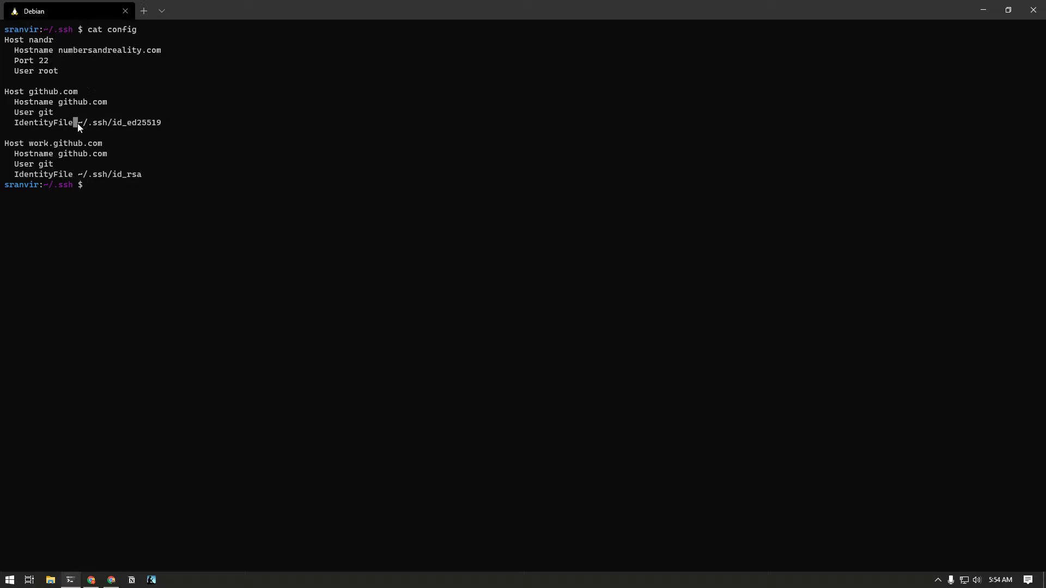
{"action": "left_click_drag", "start_coordinate": [76, 123], "coordinate": [160, 123]}
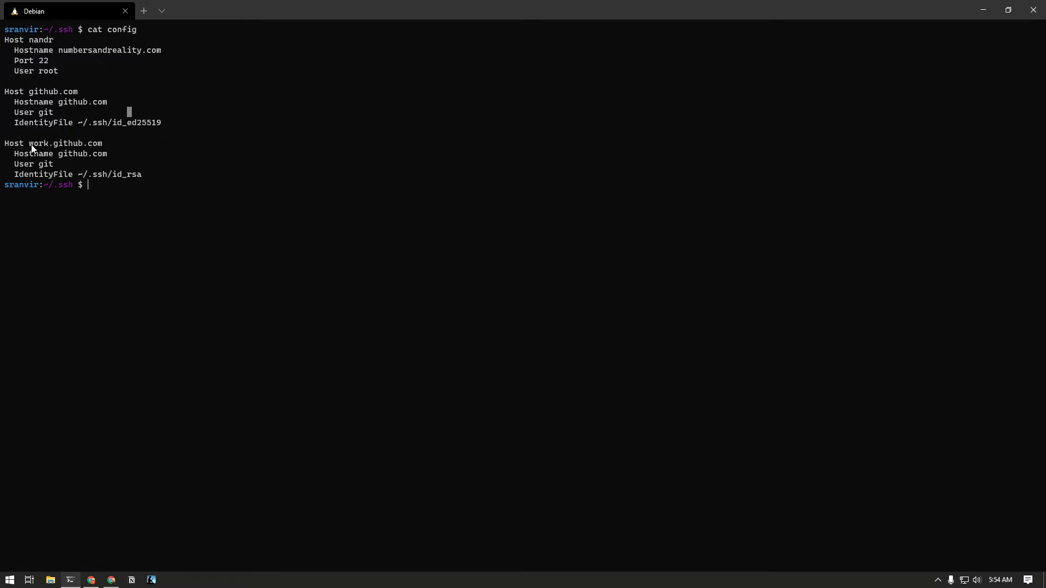
{"action": "mouse_move", "coordinate": [63, 161]}
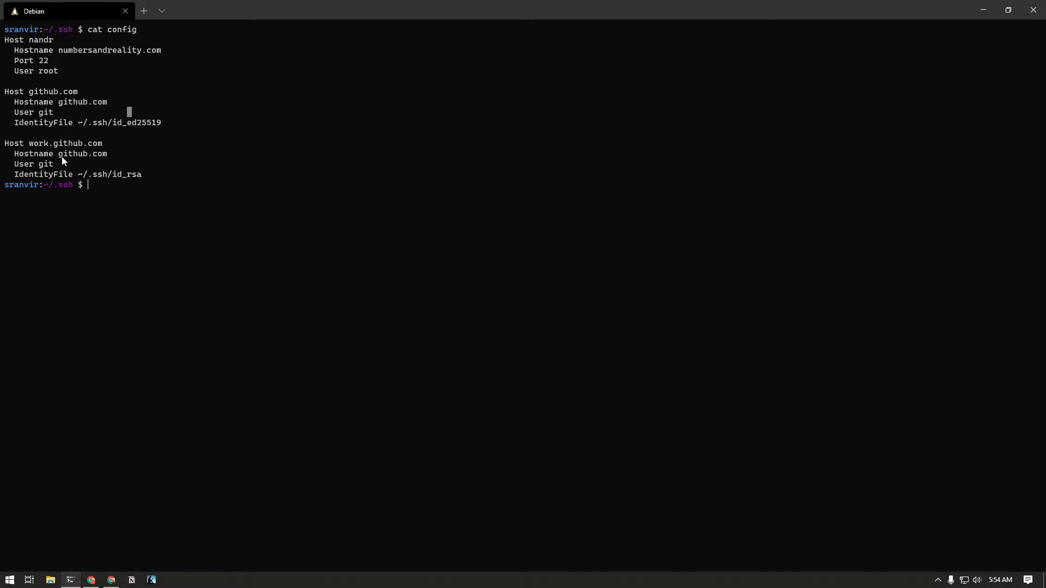
{"action": "double_click", "coordinate": [72, 153]}
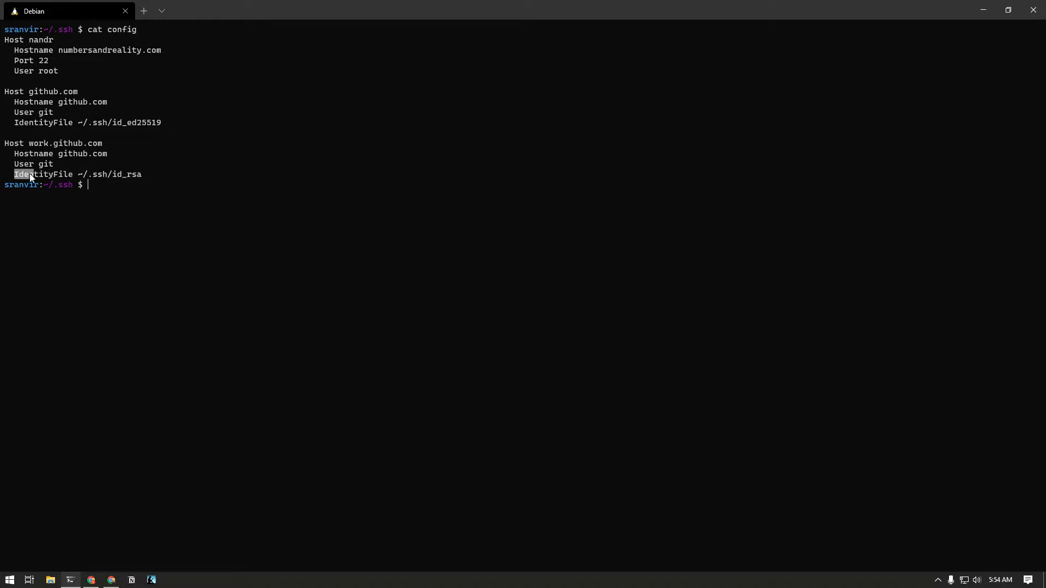
{"action": "left_click_drag", "start_coordinate": [15, 174], "coordinate": [140, 174]}
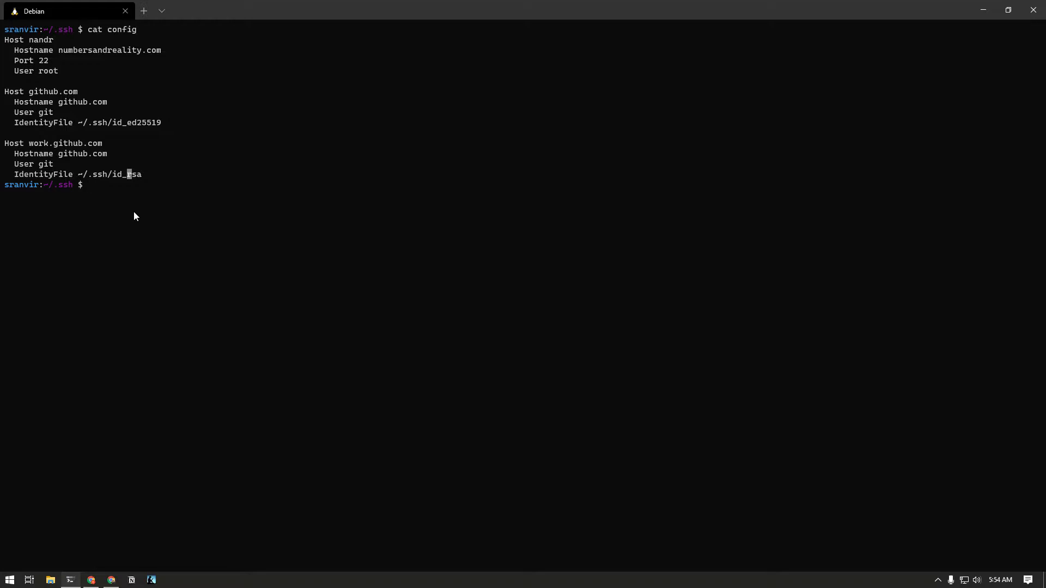
Test ssh -T against github.com and work.github.com, highlighting the account each authenticates as
{"action": "type", "text": "ssh -T"}
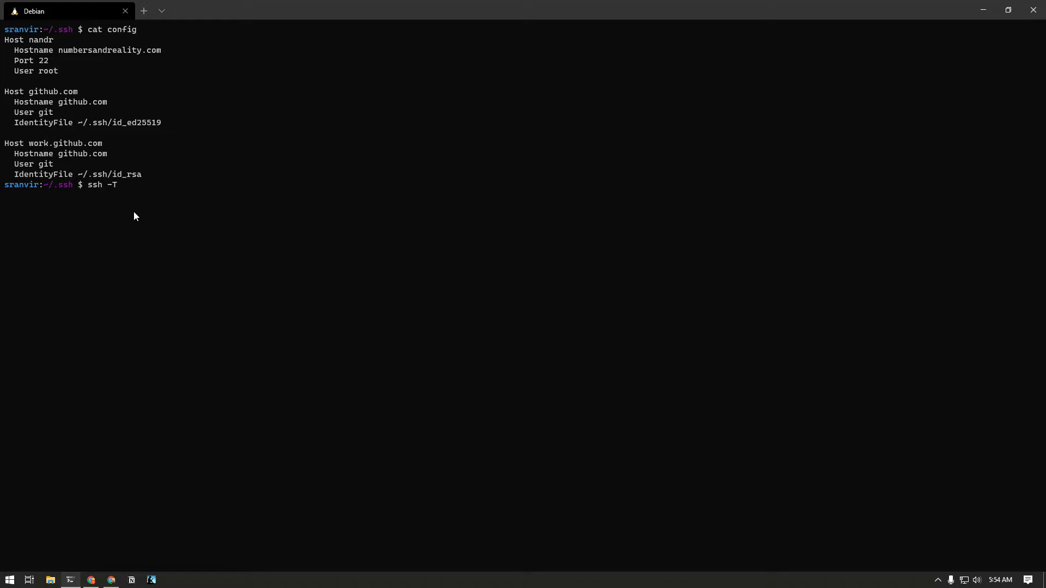
{"action": "type", "text": "github.com"}
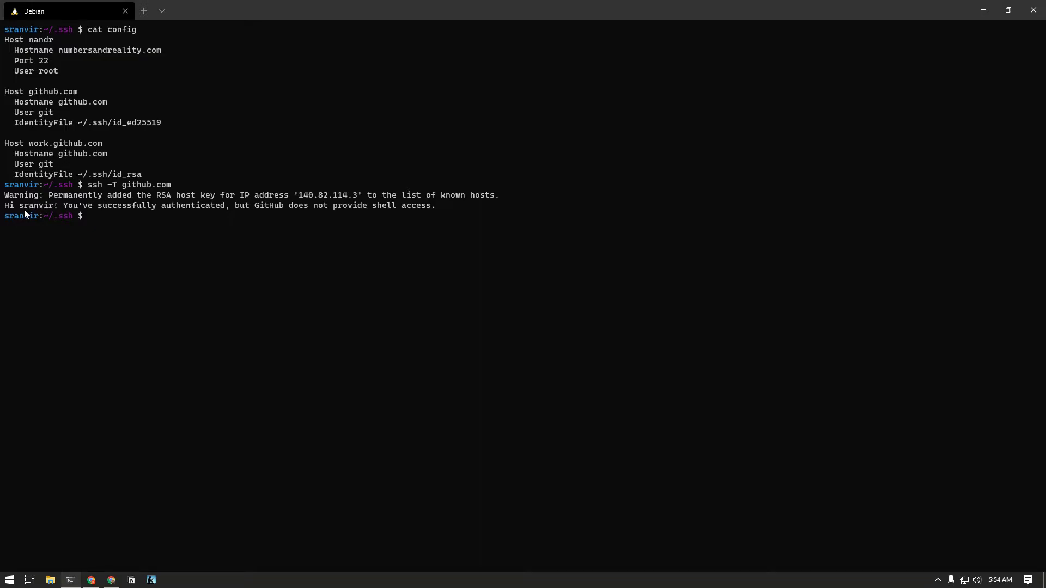
{"action": "double_click", "coordinate": [38, 206]}
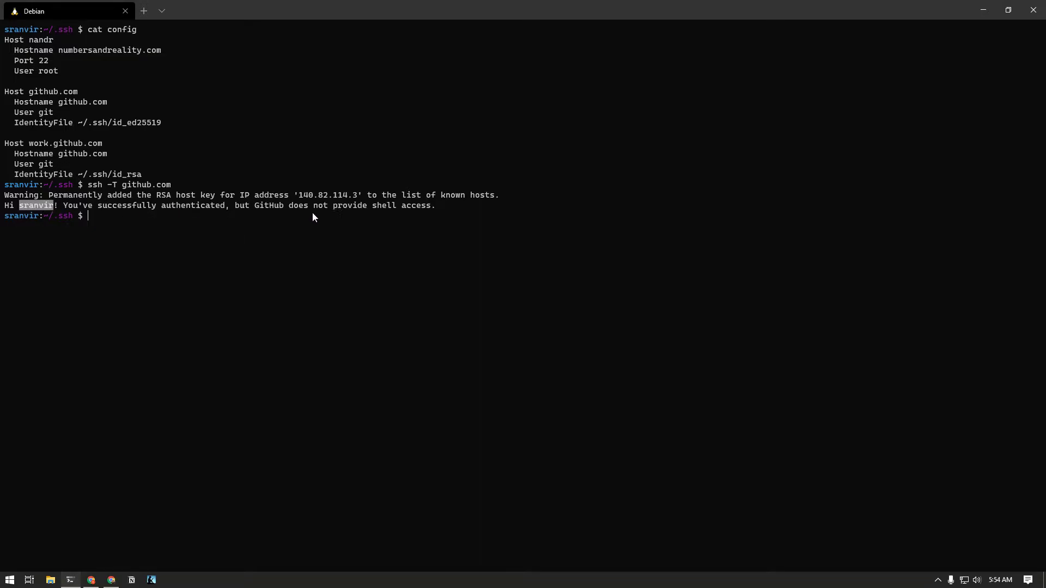
{"action": "mouse_move", "coordinate": [347, 225]}
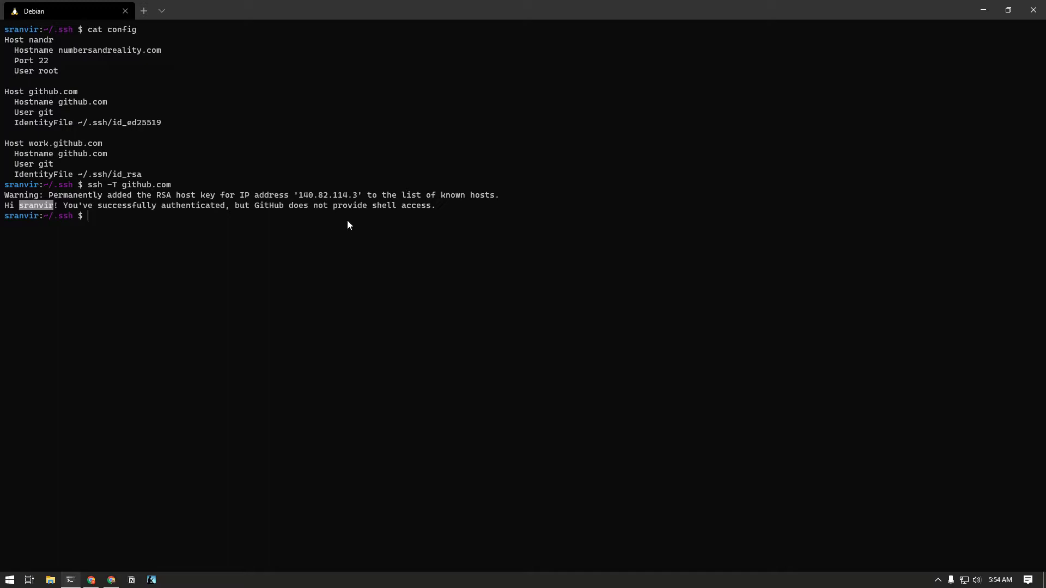
{"action": "type", "text": "ssh -T github.com"}
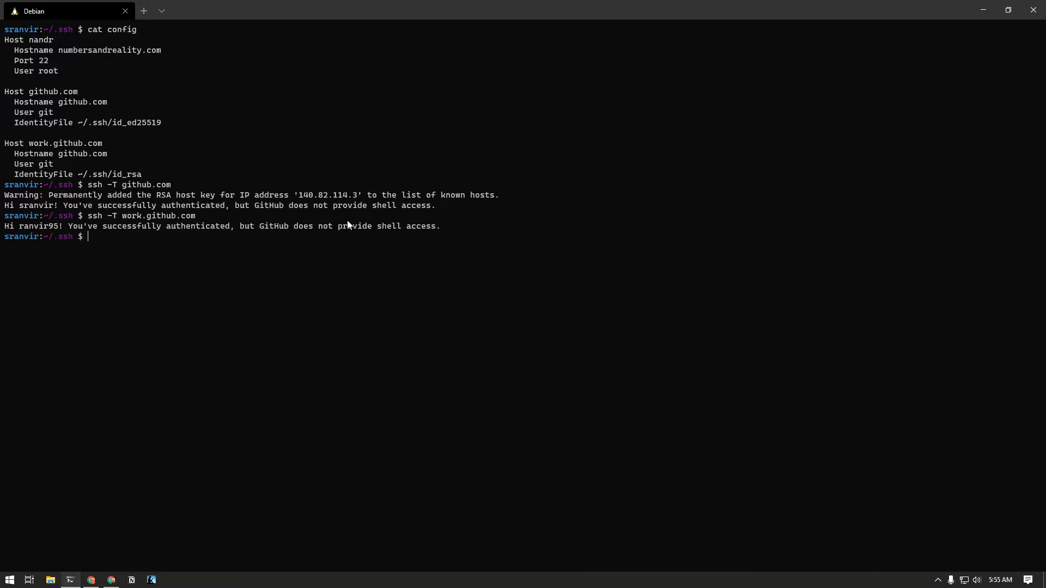
{"action": "double_click", "coordinate": [31, 227]}
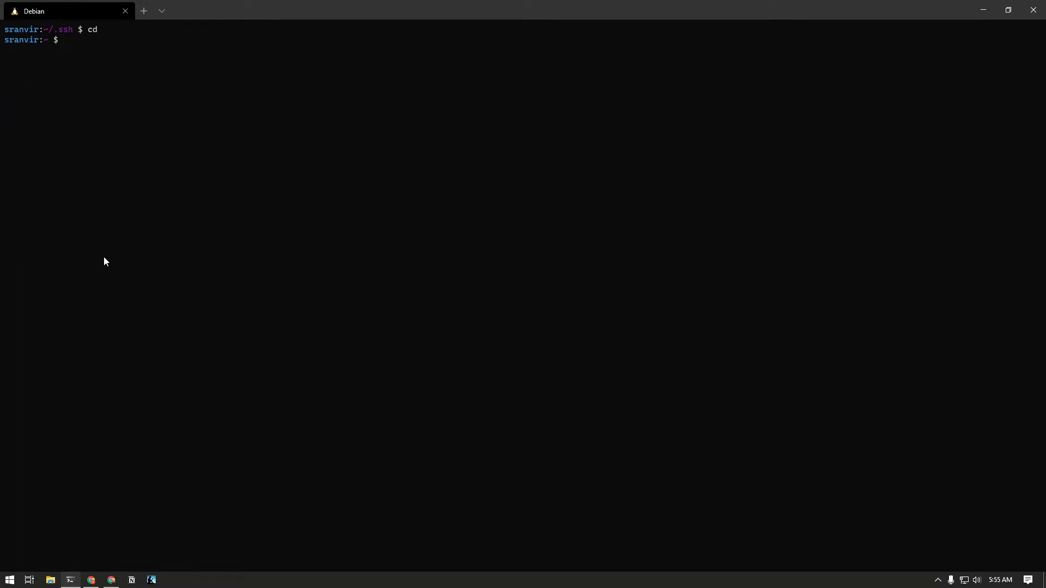
Set the global git user.name with git config --global
{"action": "type", "text": "cat"}
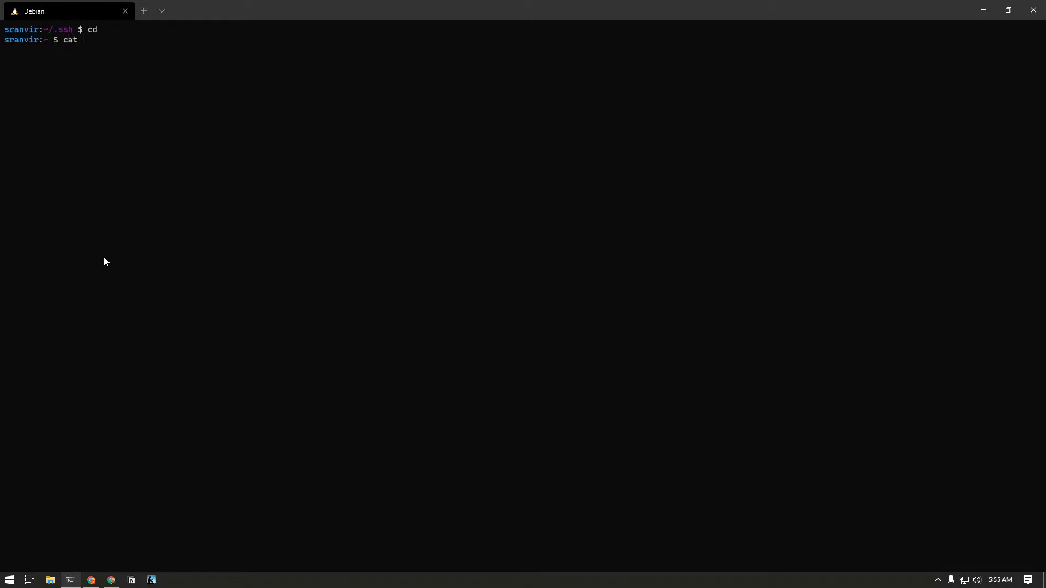
{"action": "type", "text": ".gitconfig"}
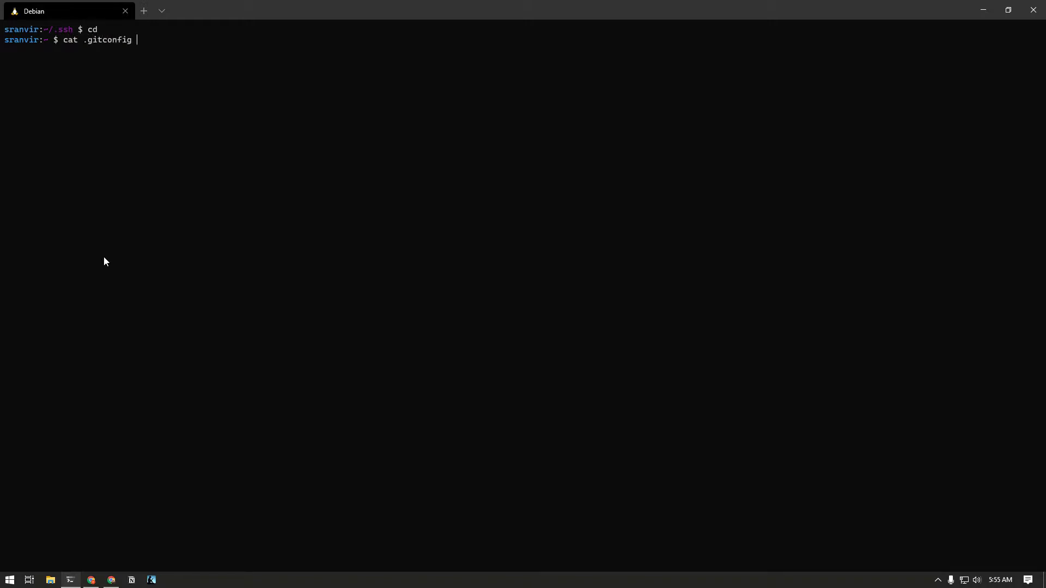
{"action": "key", "text": "BackSpace"}
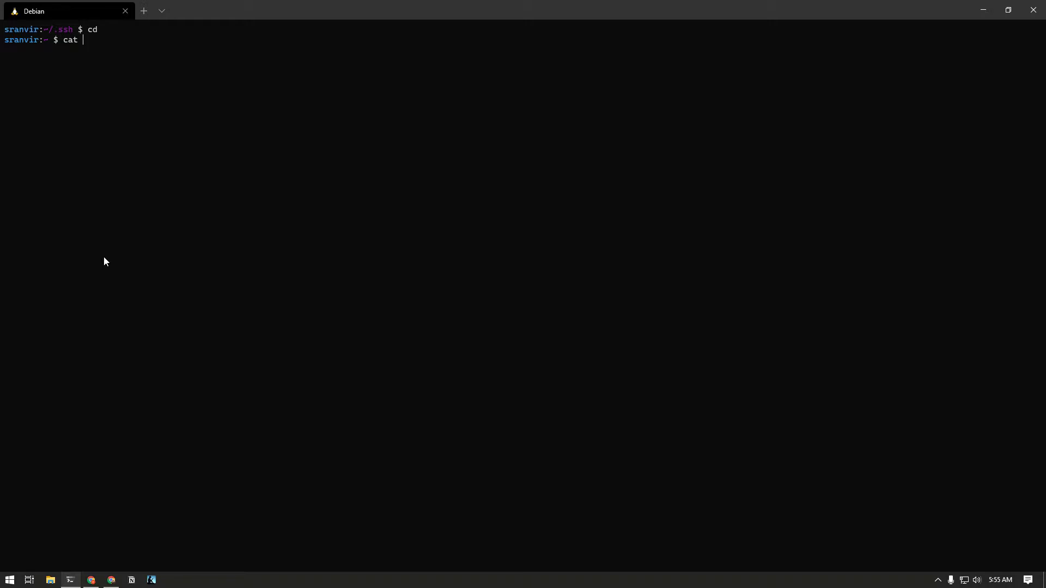
{"action": "type", "text": "git conf"}
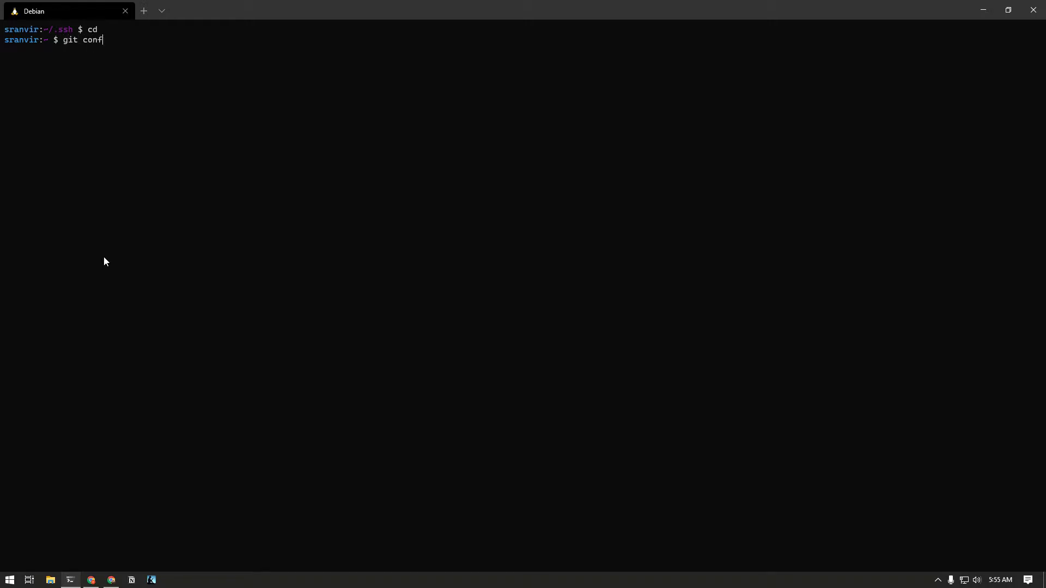
{"action": "type", "text": "ig --glova"}
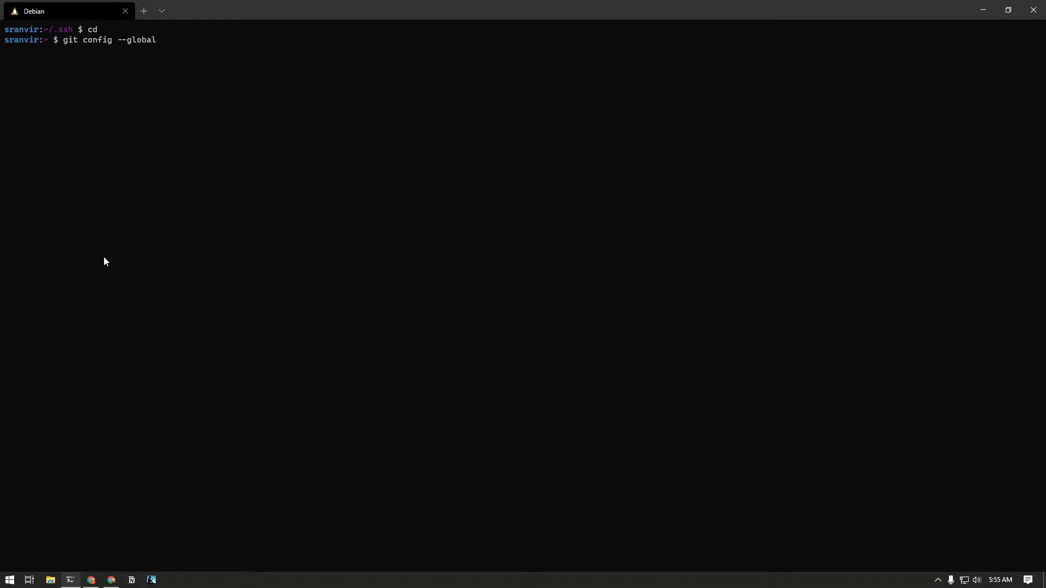
{"action": "type", "text": "user.na"}
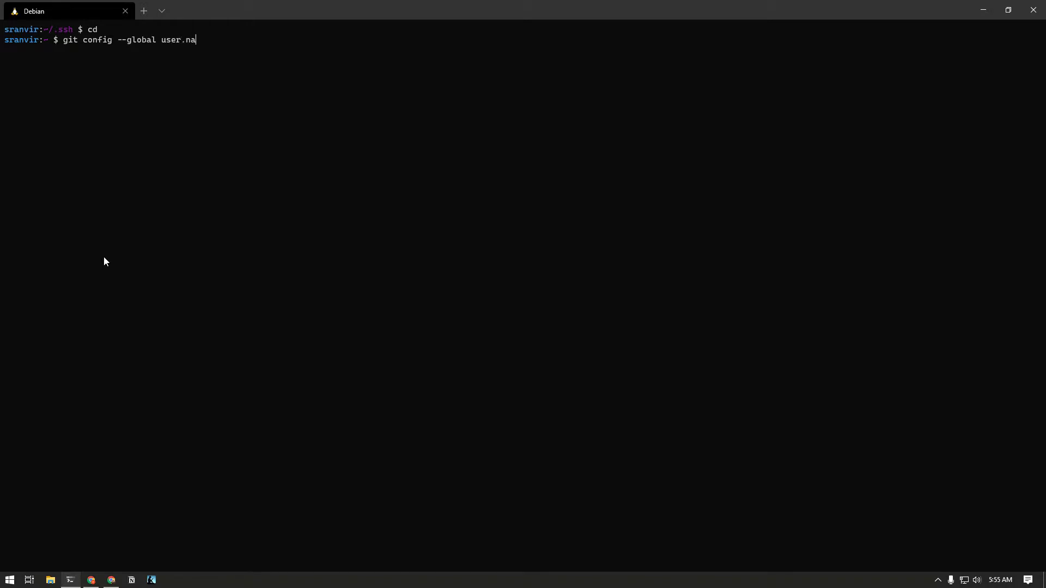
{"action": "type", "text": "me \""}
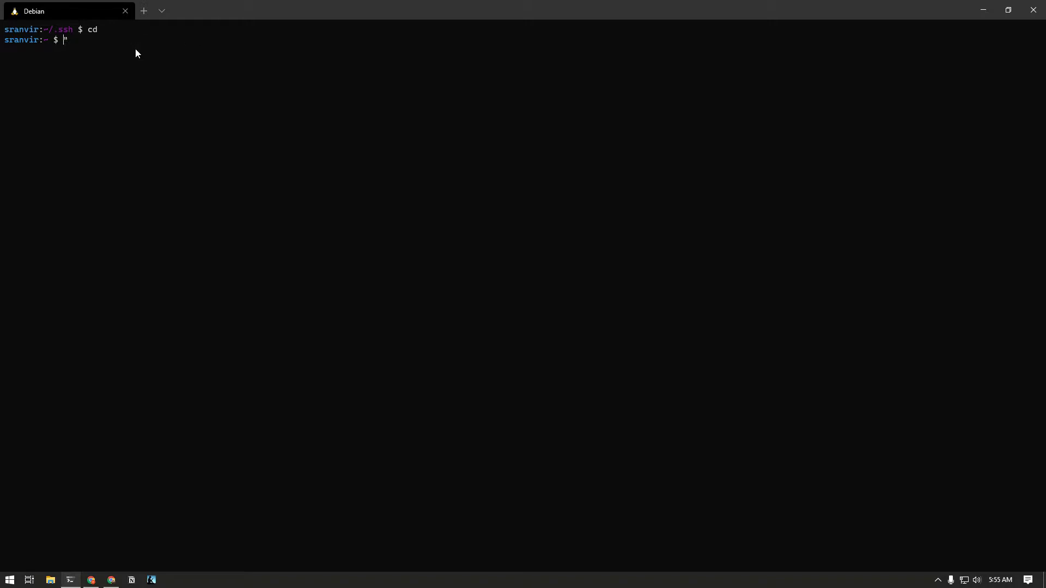
Print .gitconfig and highlight the configured user name and email
{"action": "type", "text": "cat"}
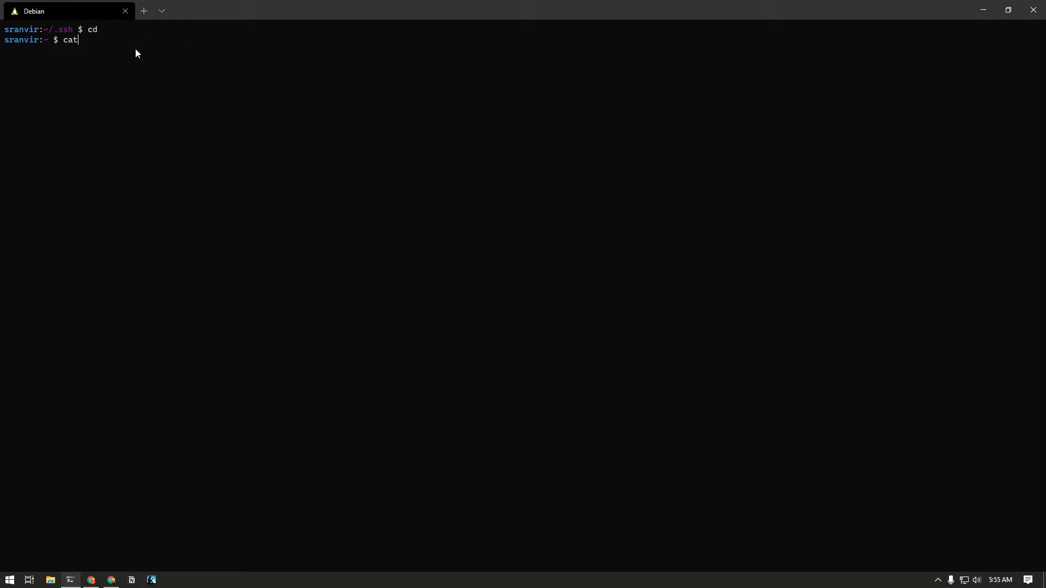
{"action": "type", "text": ".gitconfig"}
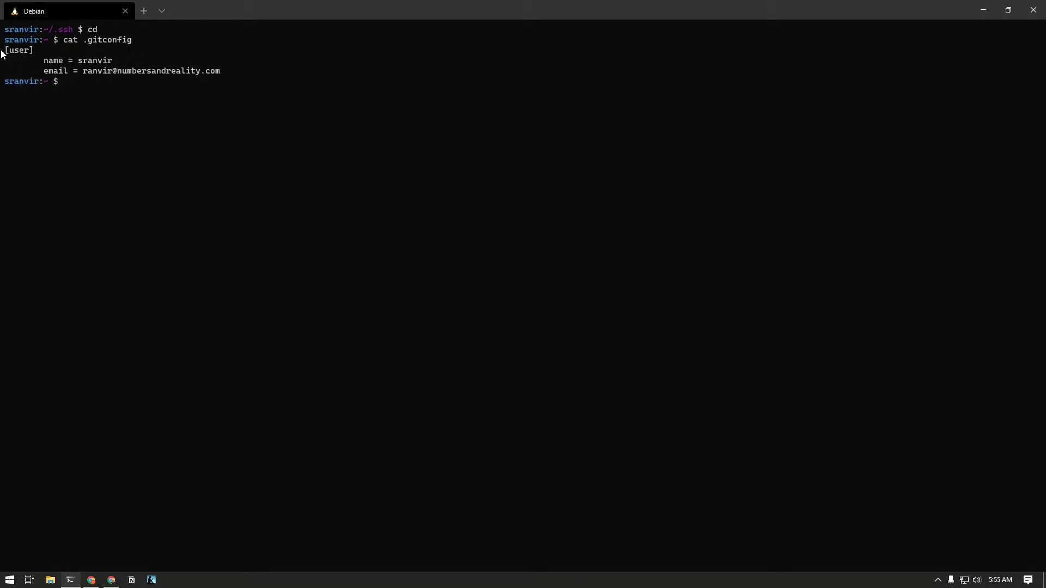
{"action": "mouse_move", "coordinate": [5, 54]}
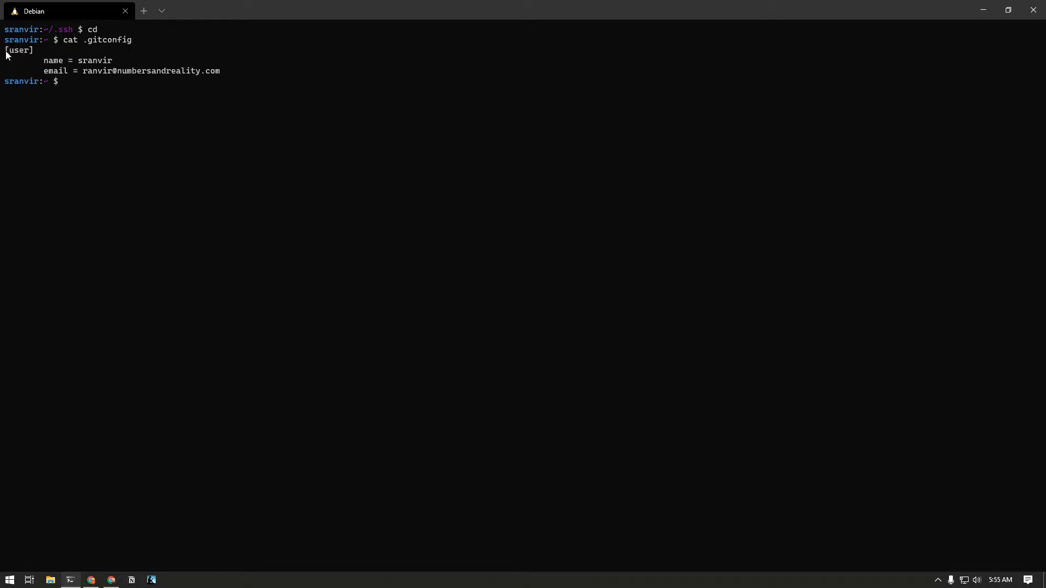
{"action": "left_click_drag", "start_coordinate": [5, 50], "coordinate": [220, 71]}
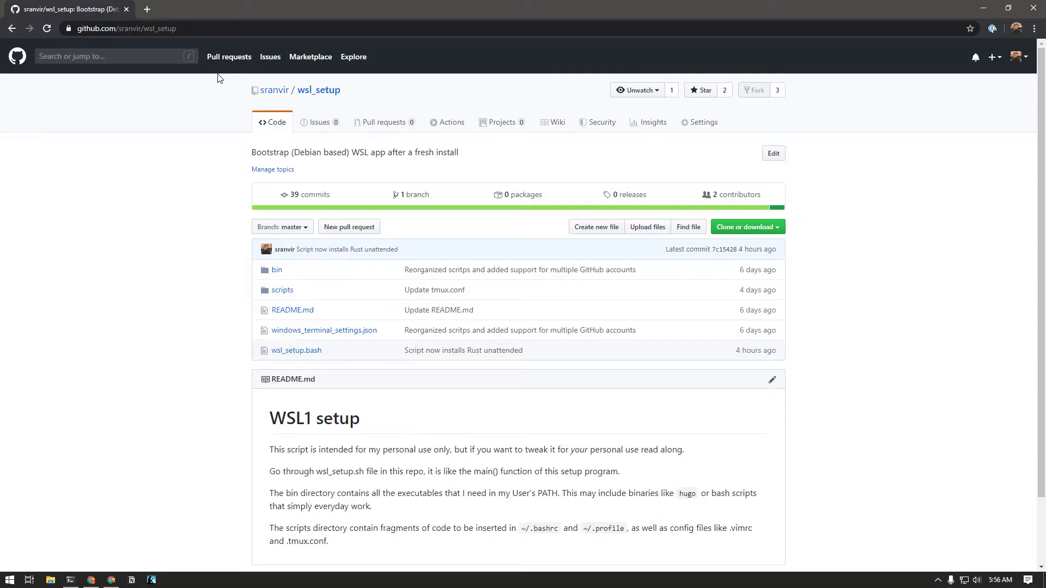
{"action": "mouse_move", "coordinate": [382, 490]}
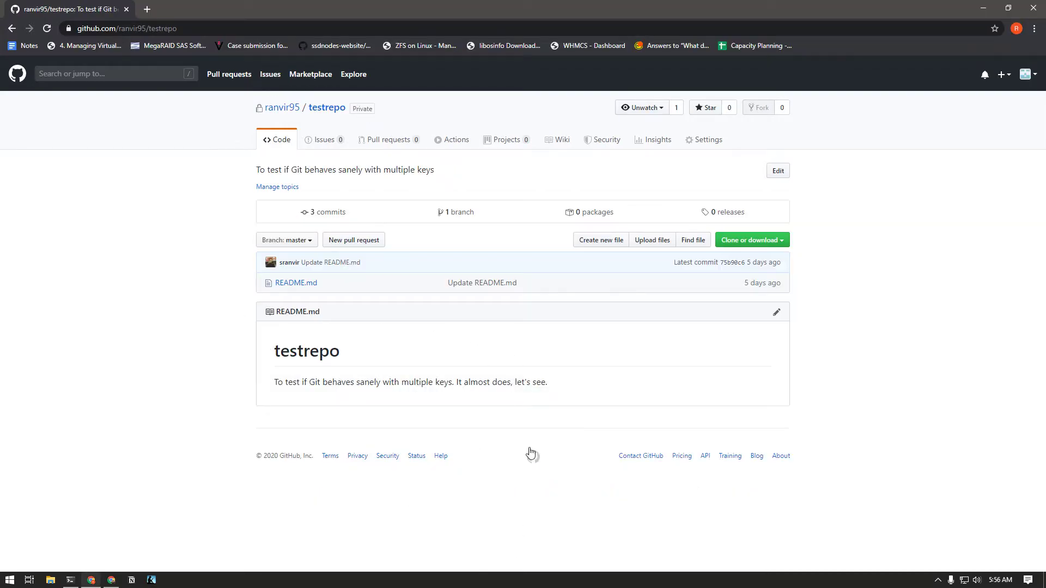
{"action": "mouse_move", "coordinate": [776, 226]}
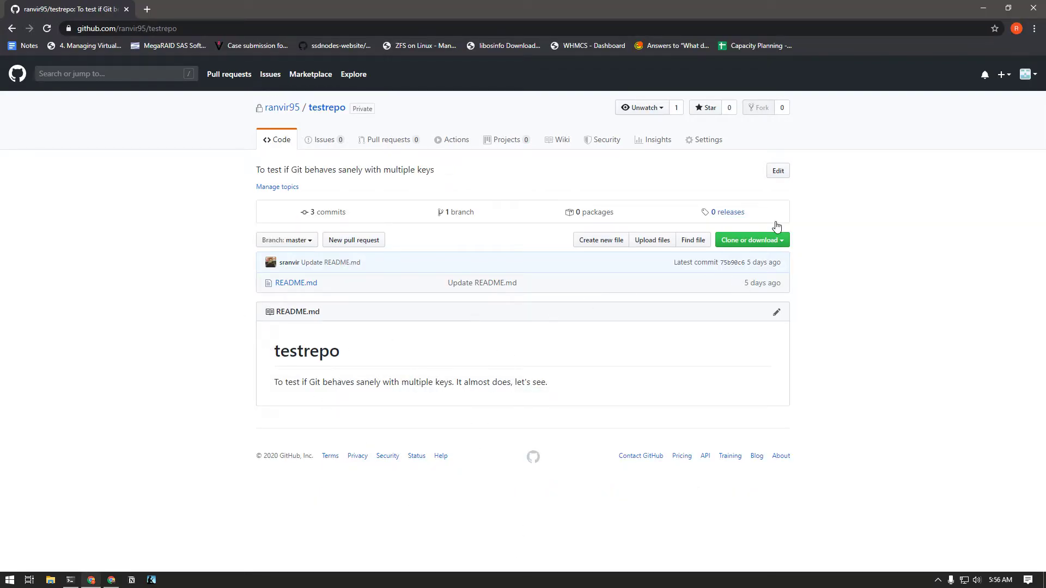
Copy the SSH clone URL of the private testrepo repository from its GitHub page
{"action": "left_click", "coordinate": [748, 240]}
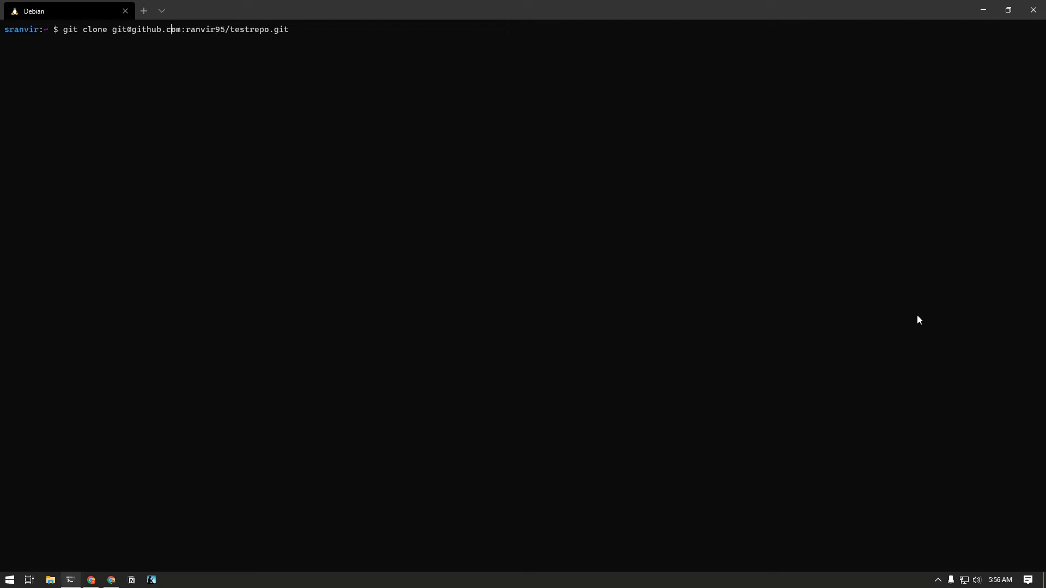
Clone testrepo via the work.github.com alias and add 'A new line is added here' to README.md in vim
{"action": "type", "text": "work."}
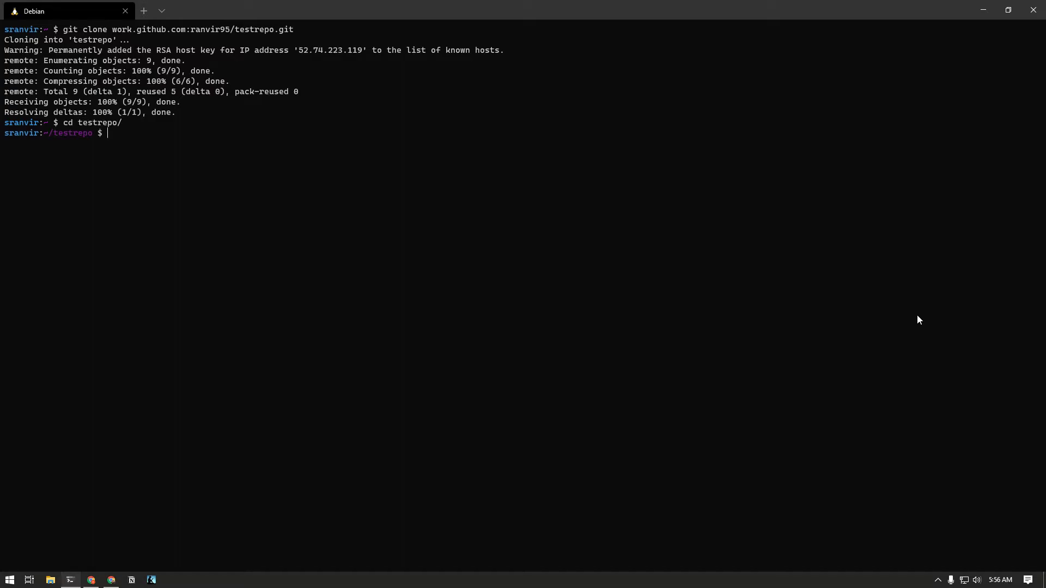
{"action": "type", "text": "clear"}
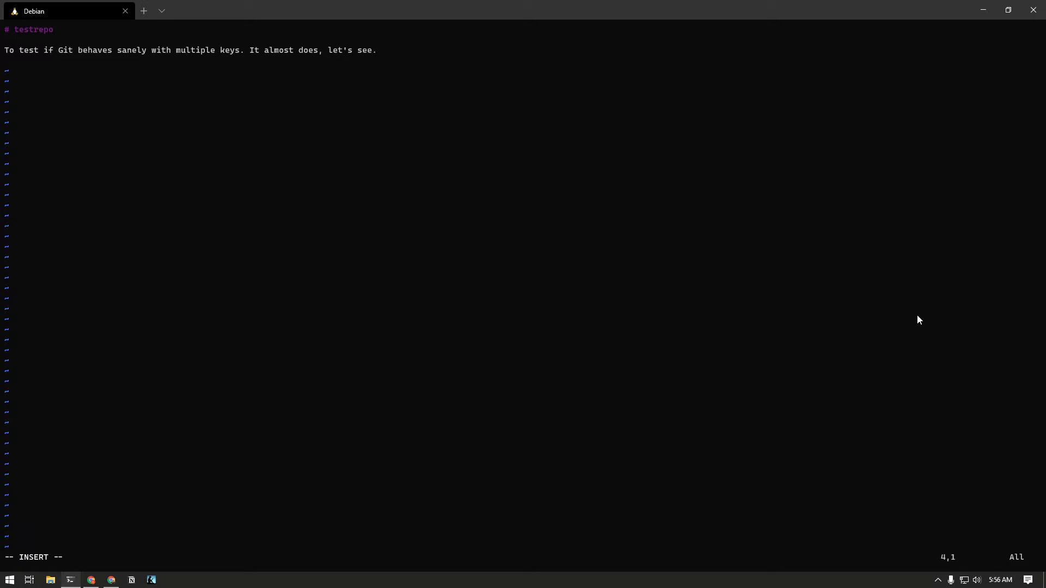
{"action": "type", "text": "A new line"}
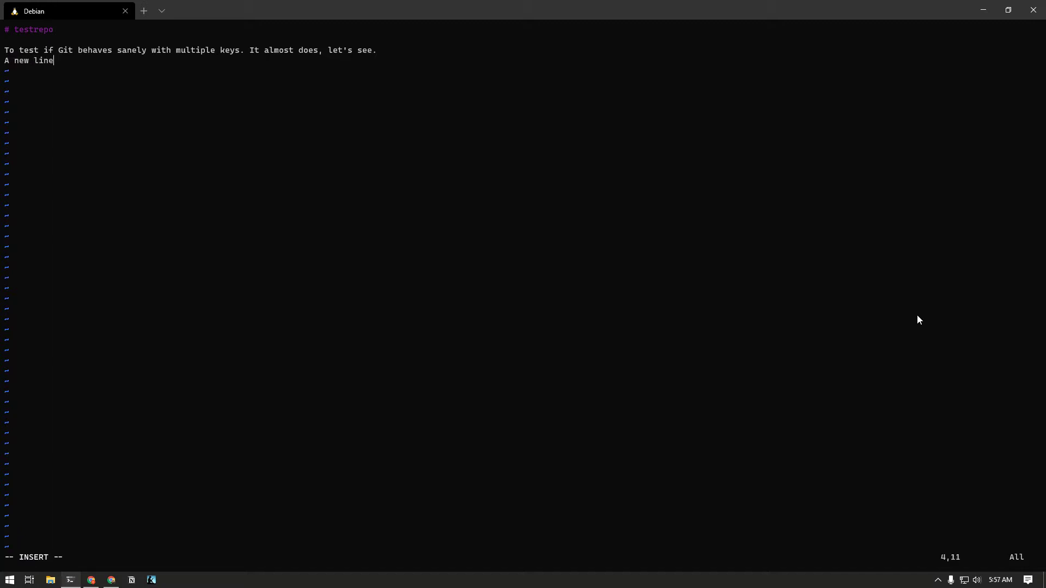
{"action": "type", "text": "is added her"}
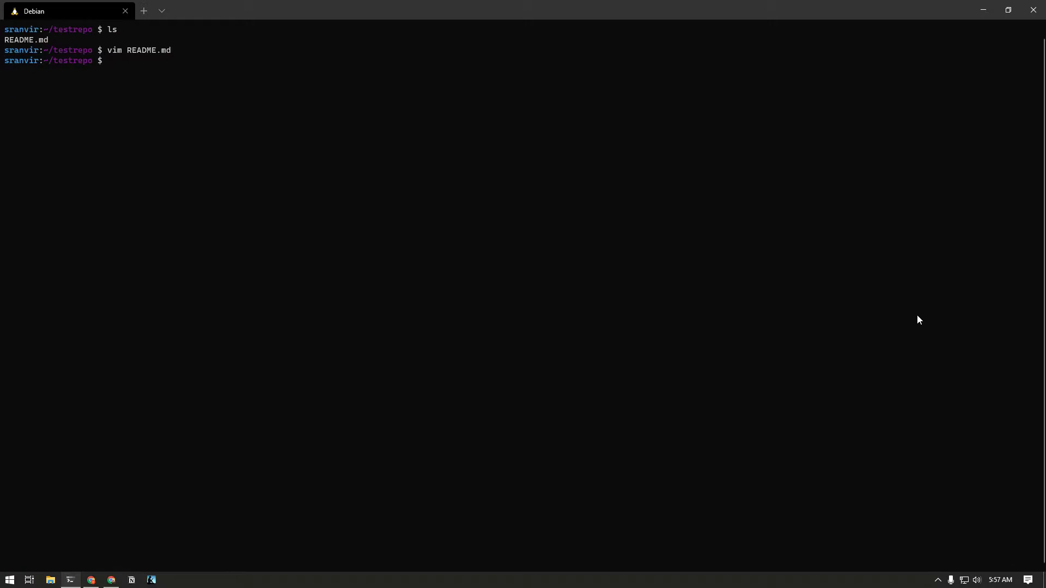
Stage README.md, commit it as 'Update README.md' and push to GitHub
{"action": "type", "text": "git add README.md"}
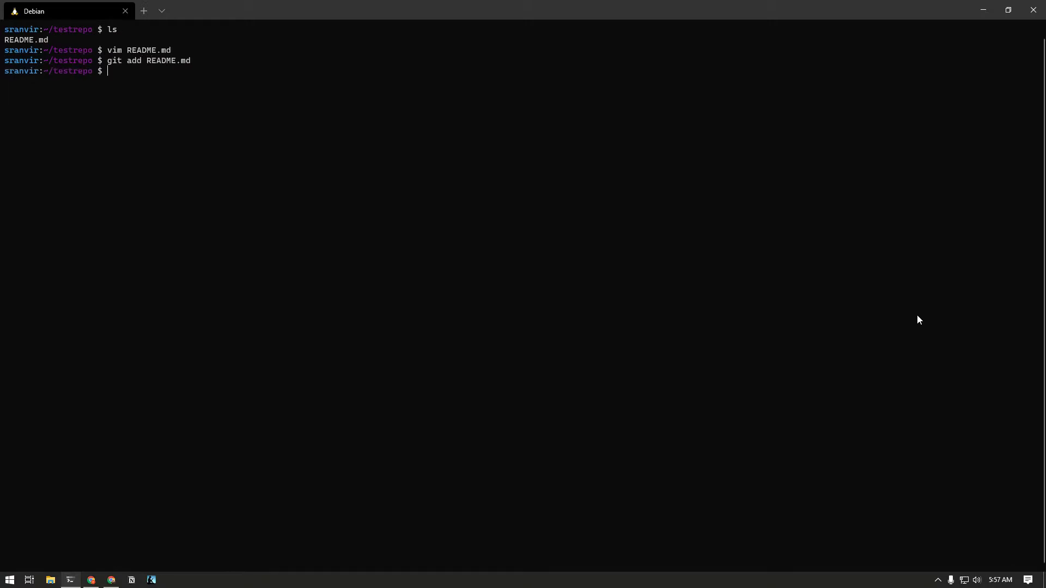
{"action": "type", "text": "git commit -m \":"}
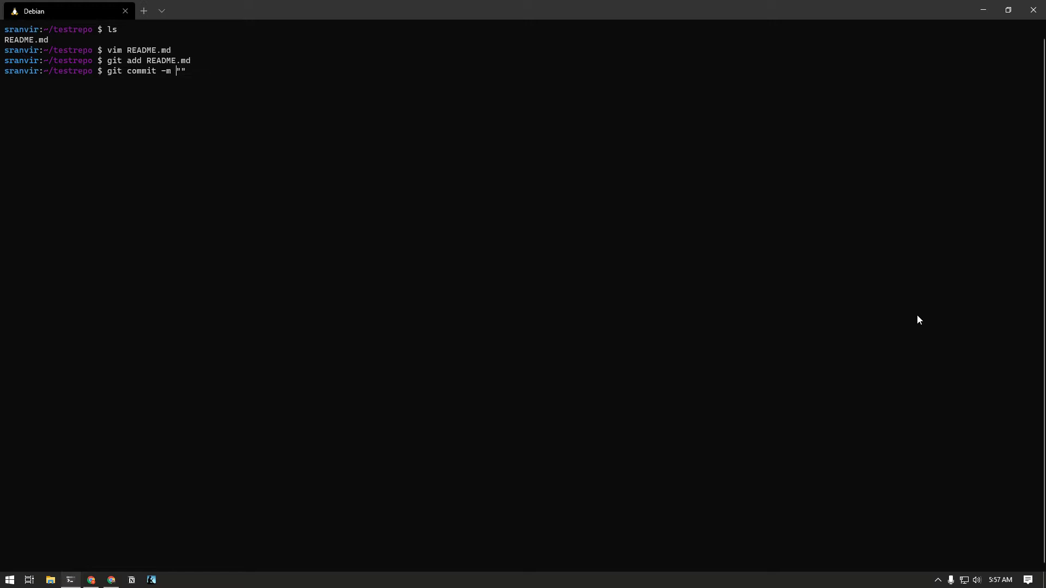
{"action": "type", "text": "Update README."}
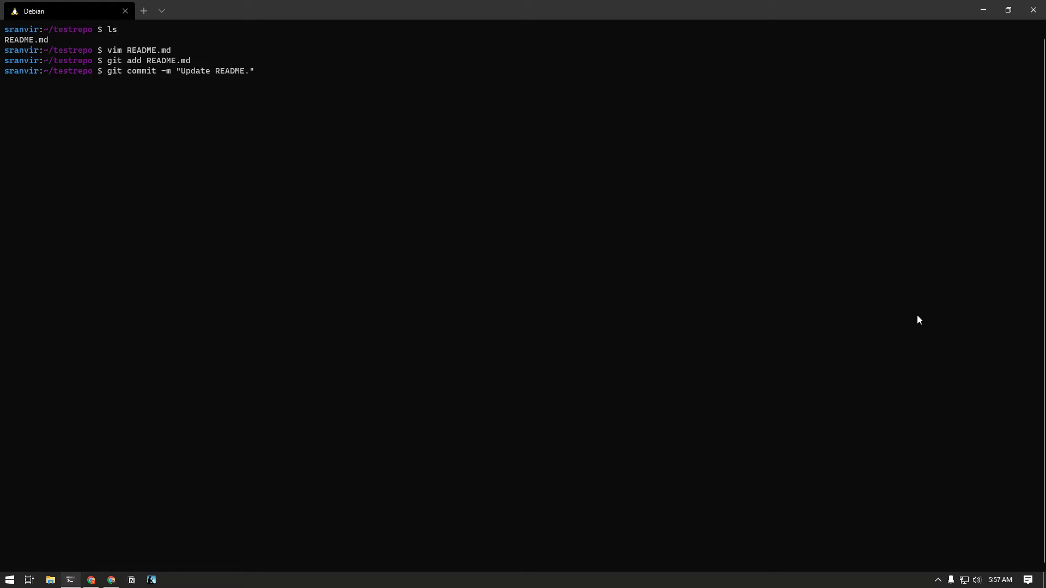
{"action": "type", "text": "md"}
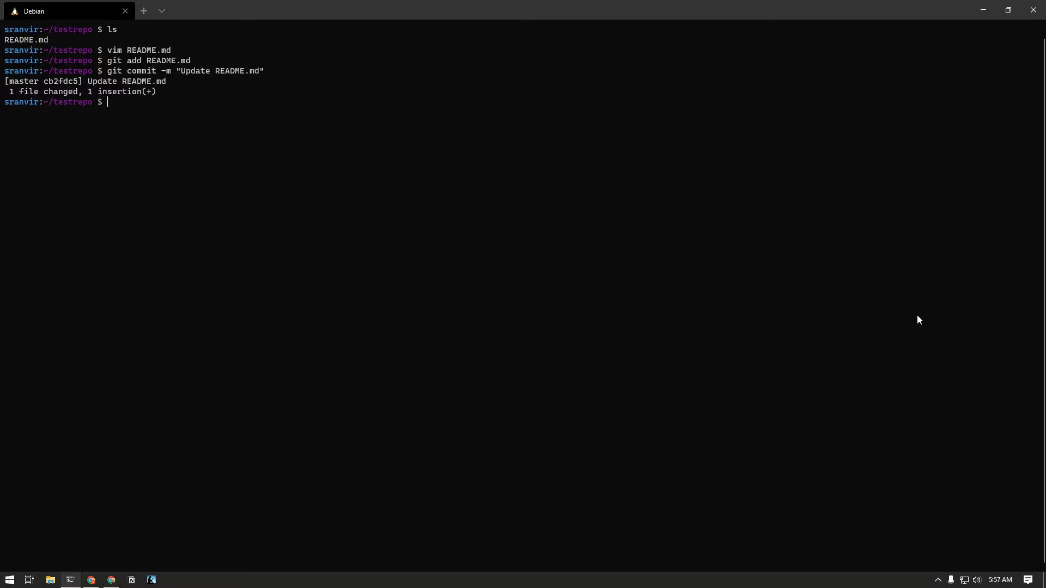
{"action": "type", "text": "git push"}
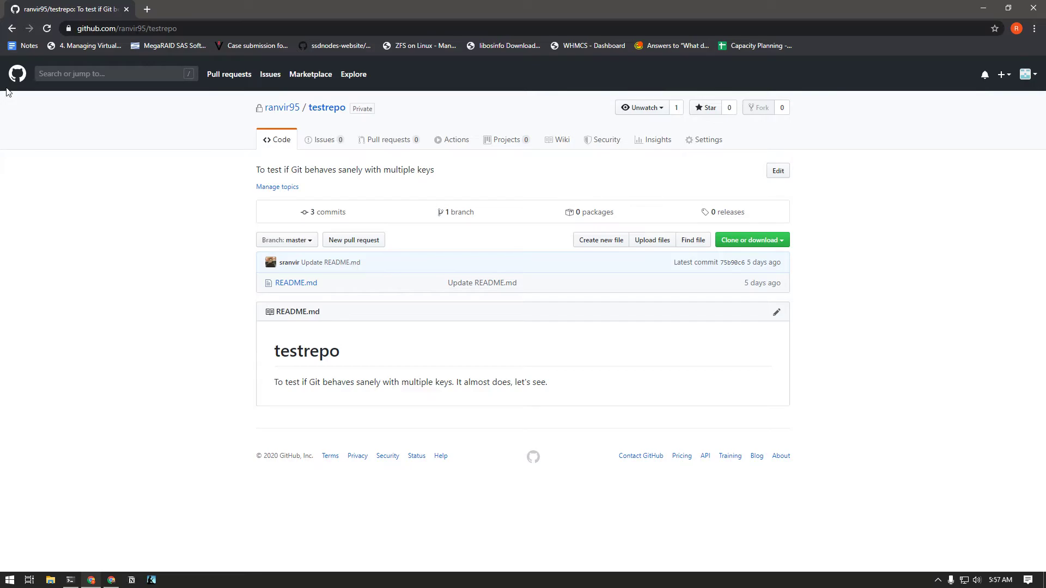
{"action": "mouse_move", "coordinate": [185, 191]}
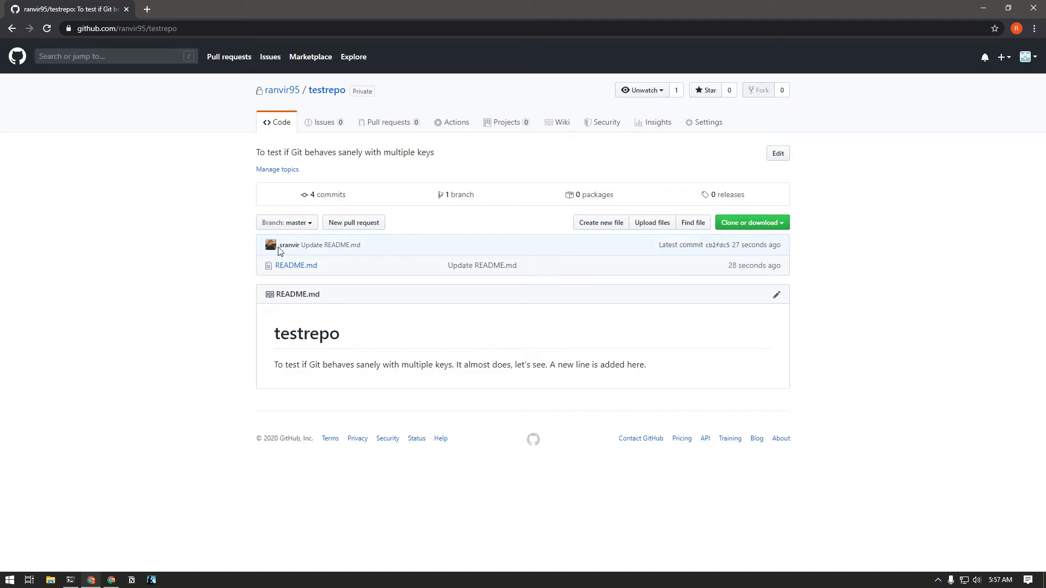
{"action": "mouse_move", "coordinate": [288, 245]}
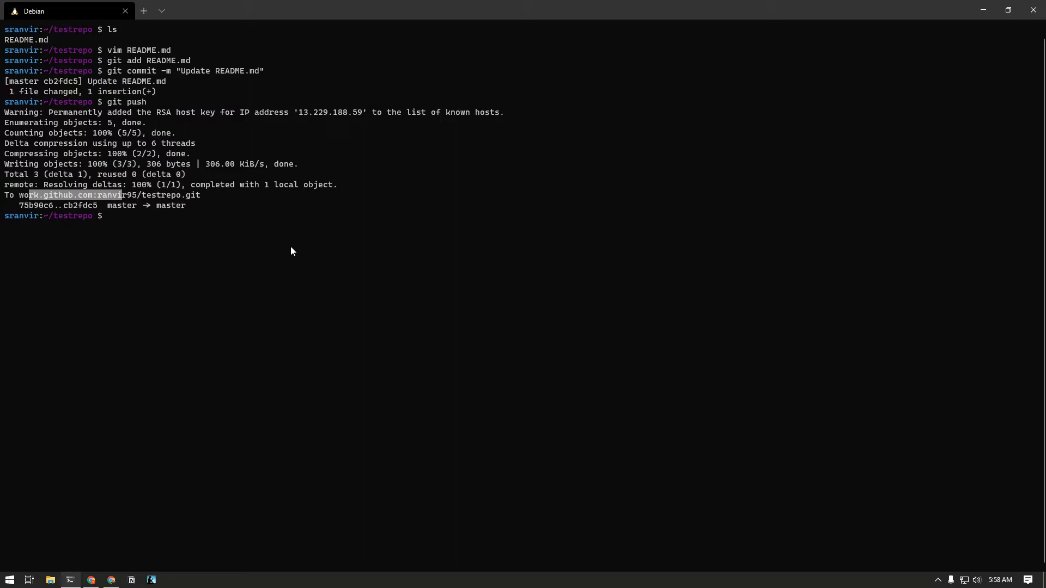
{"action": "type", "text": "git com"}
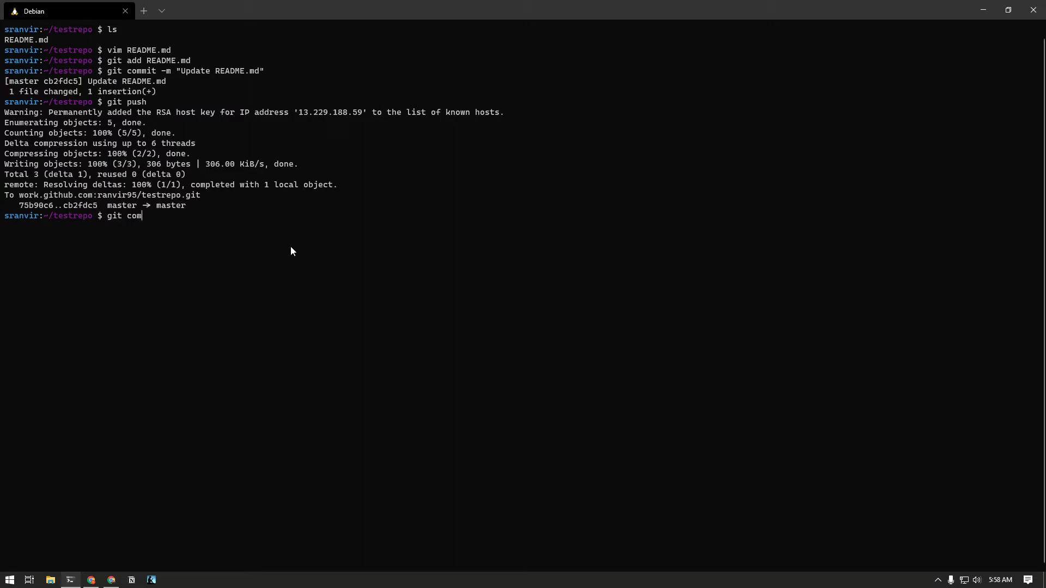
{"action": "key", "text": "Backspace"}
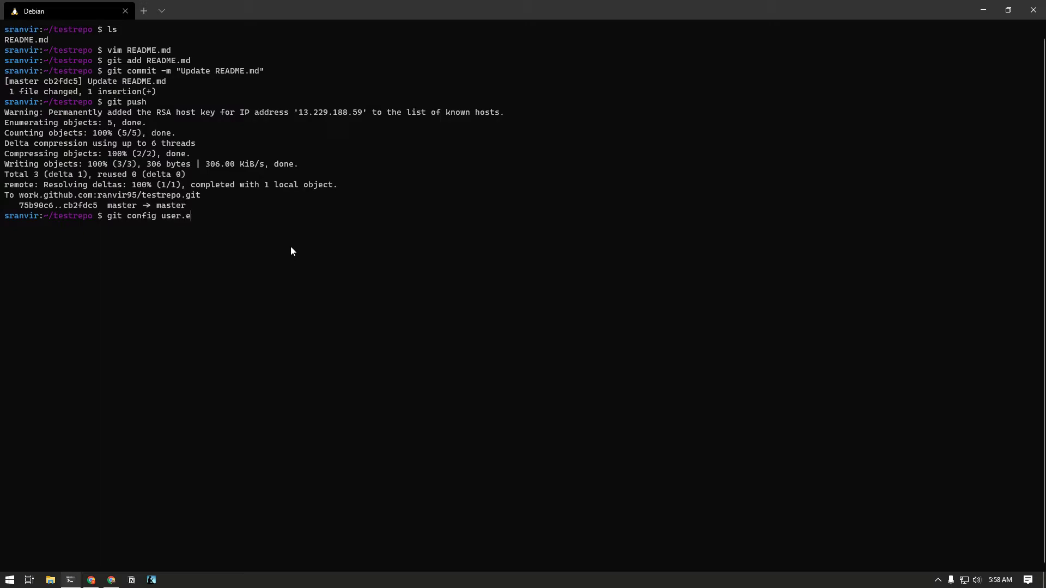
{"action": "type", "text": "mail"}
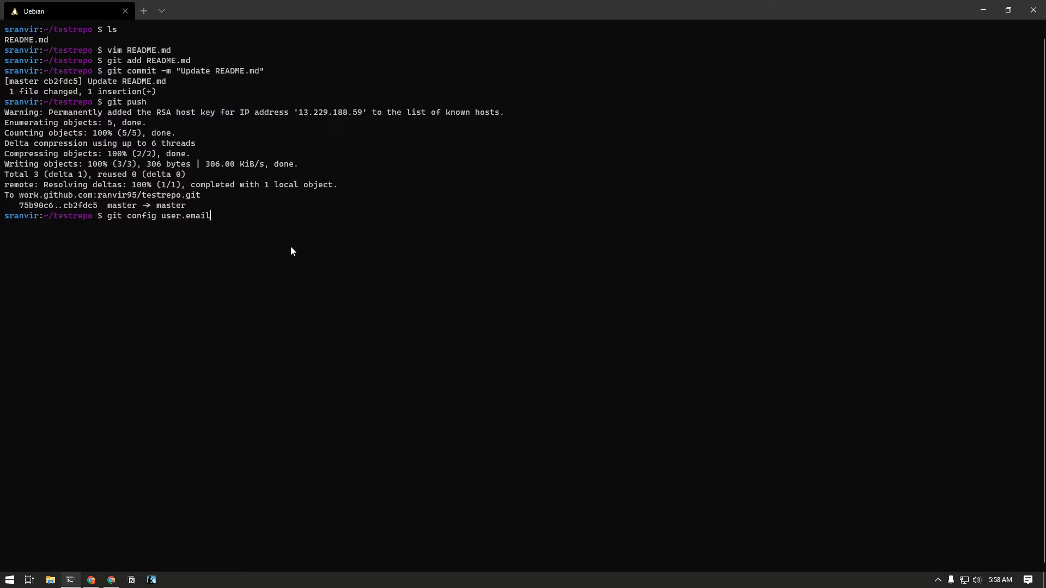
{"action": "type", "text": "\"\""}
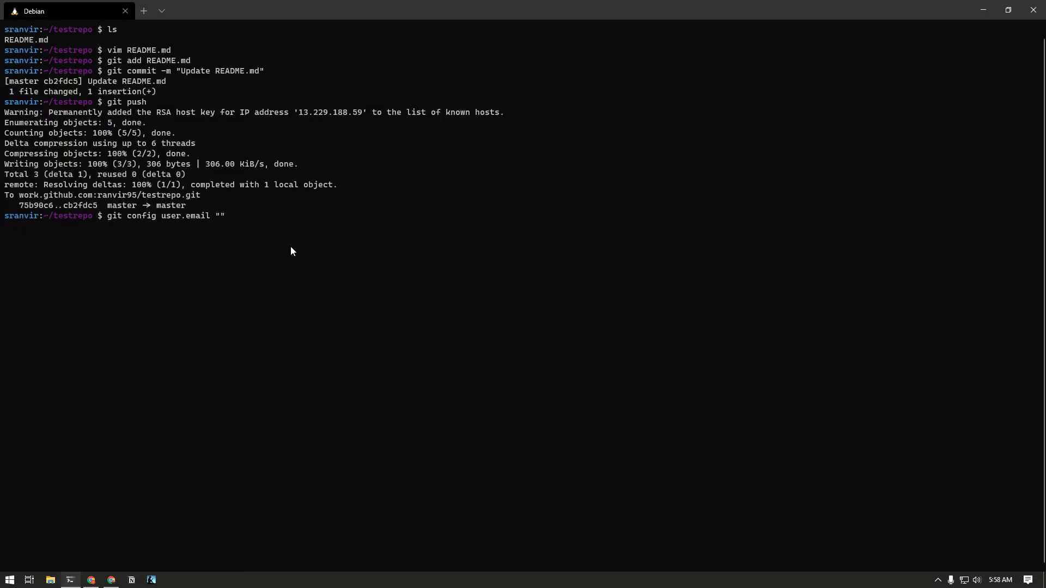
{"action": "type", "text": "rwo"}
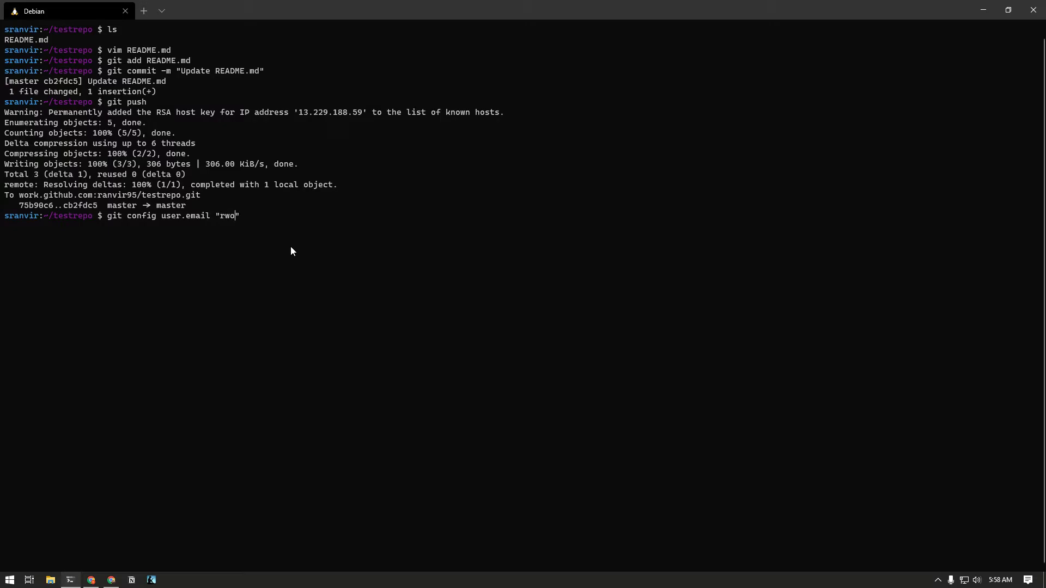
{"action": "type", "text": "work."}
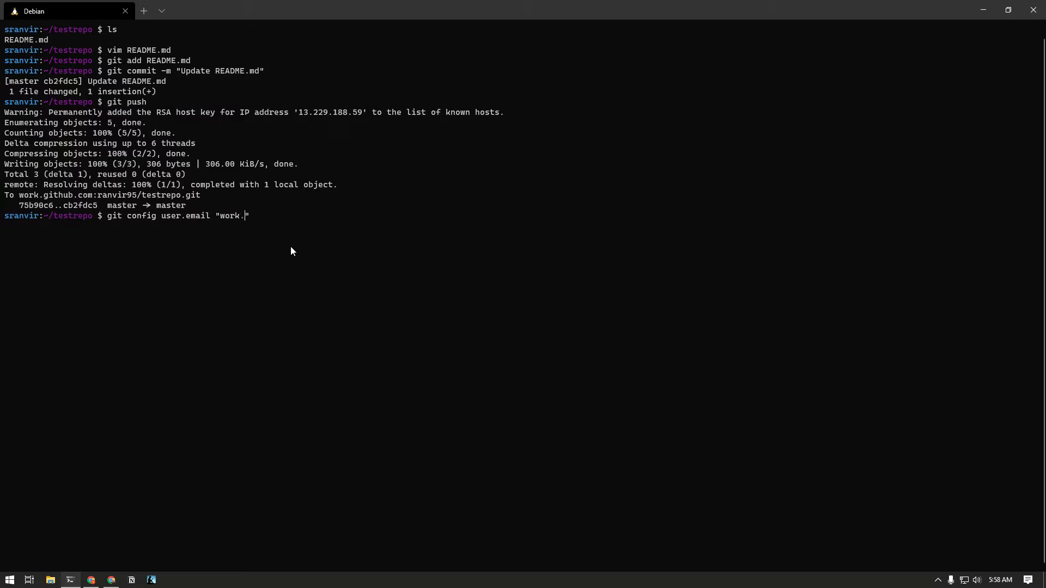
{"action": "key", "text": "Backspace"}
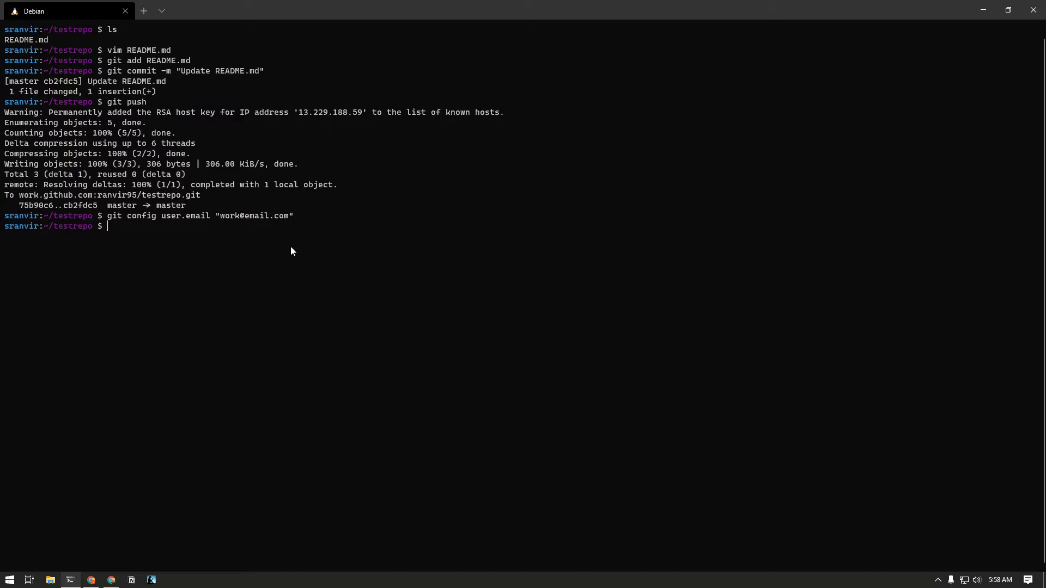
Set the repository's git user.name to workusername
{"action": "type", "text": "git config user.email \"work@e"}
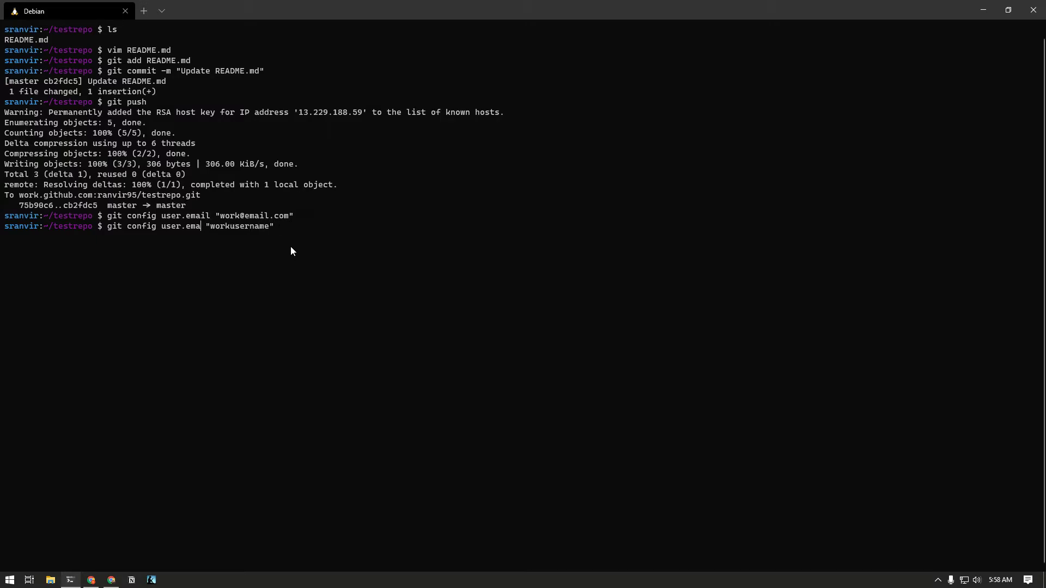
{"action": "key", "text": "BackSpace"}
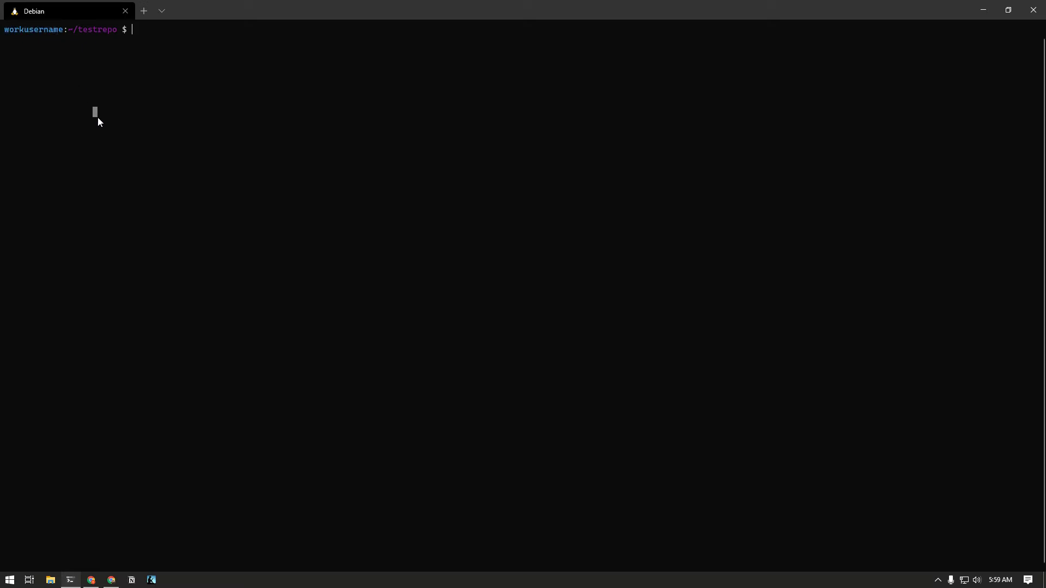
Go into .git, list it and print config, highlighting the [user] section with the work details
{"action": "type", "text": "l"}
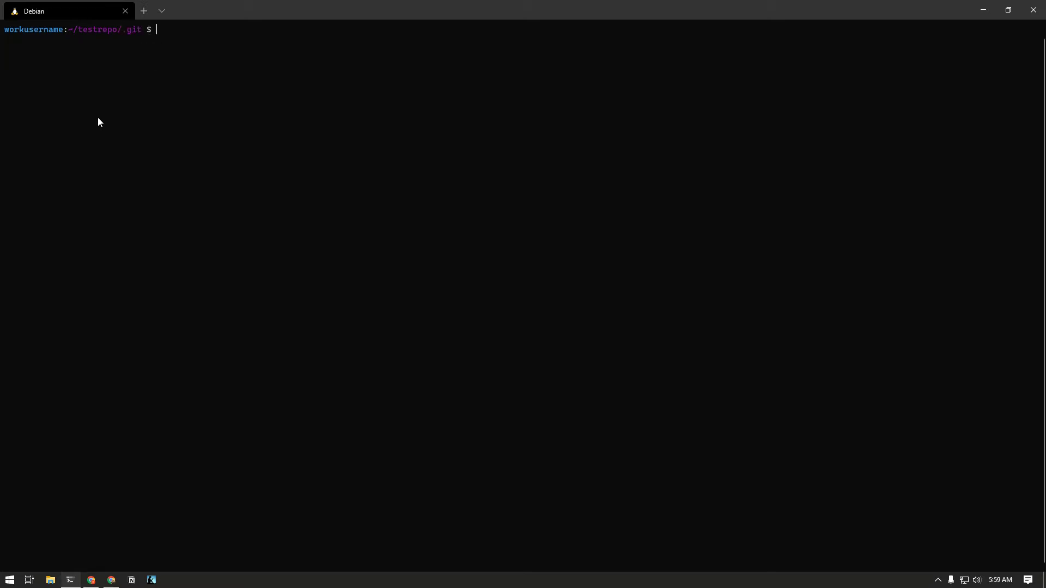
{"action": "type", "text": "ls"}
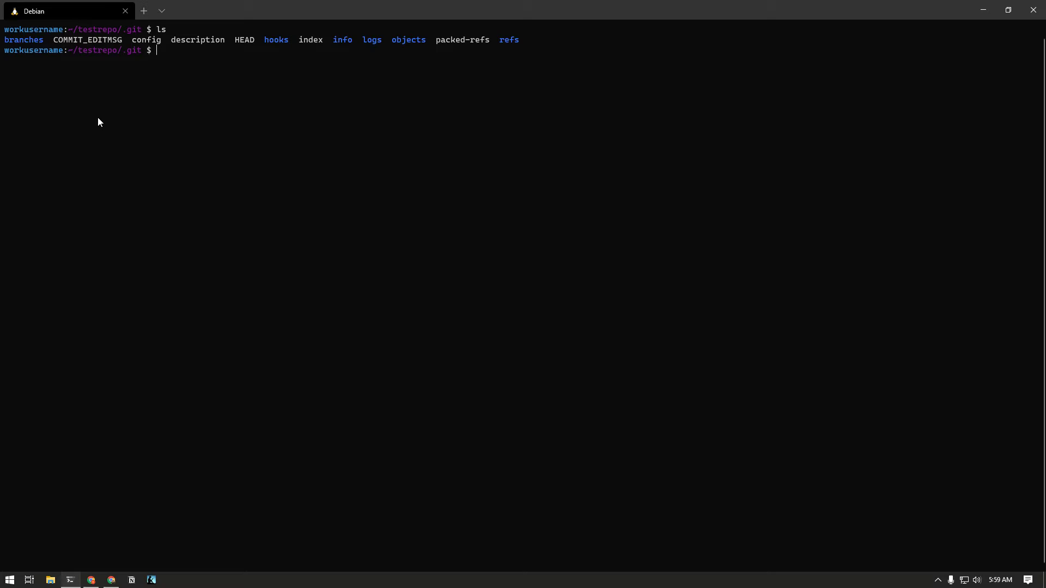
{"action": "type", "text": "cat config"}
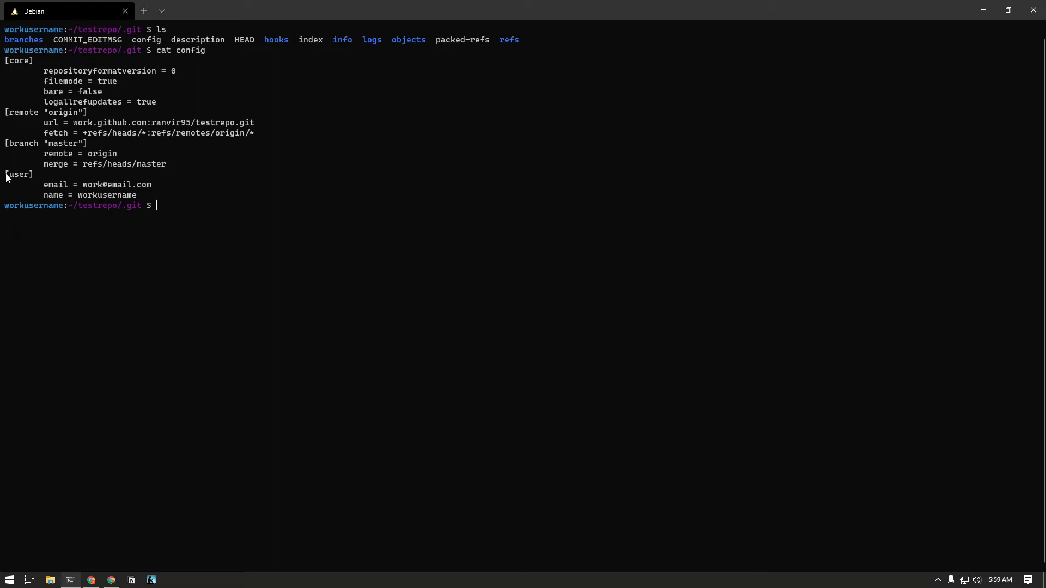
{"action": "left_click_drag", "start_coordinate": [5, 174], "coordinate": [136, 195]}
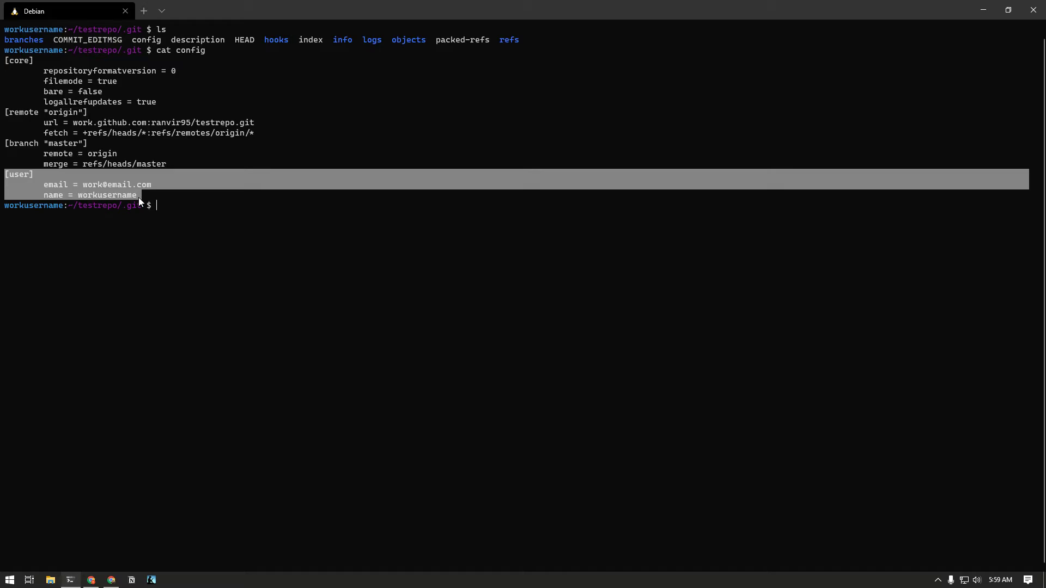
Return to the home directory and highlight the work email value
{"action": "type", "text": "cd .."}
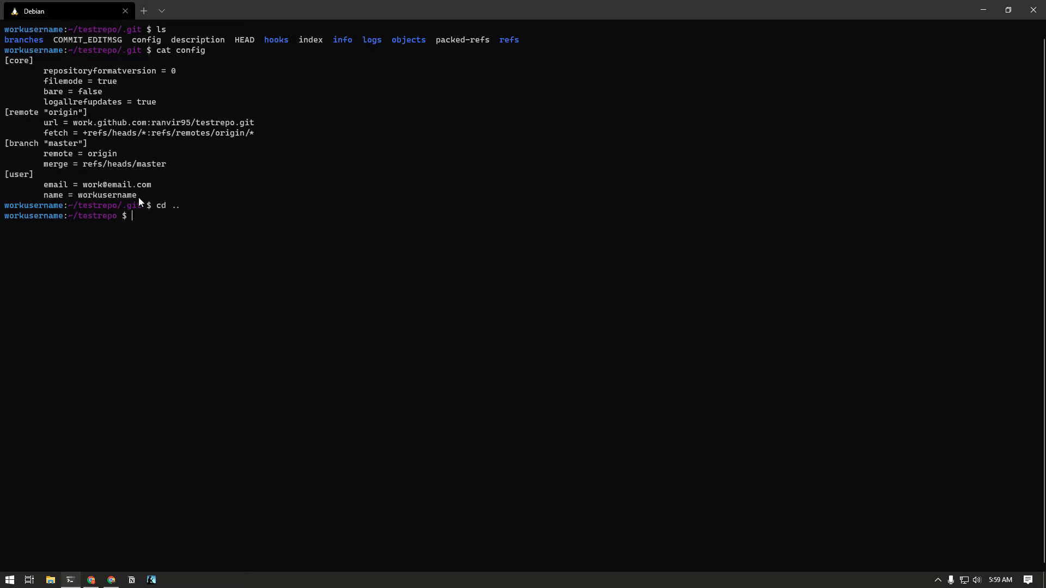
{"action": "type", "text": "cd"}
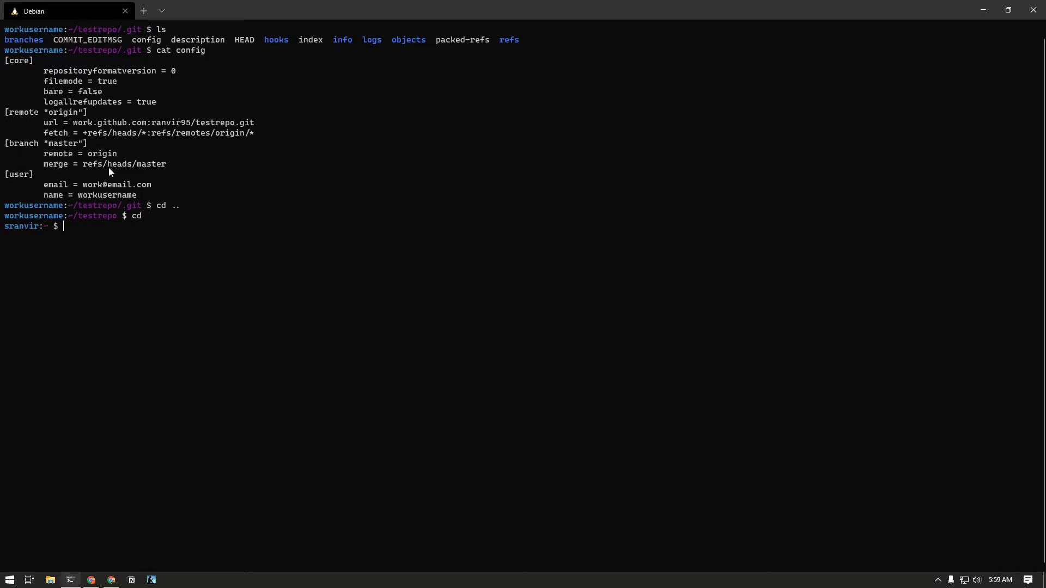
{"action": "double_click", "coordinate": [104, 184]}
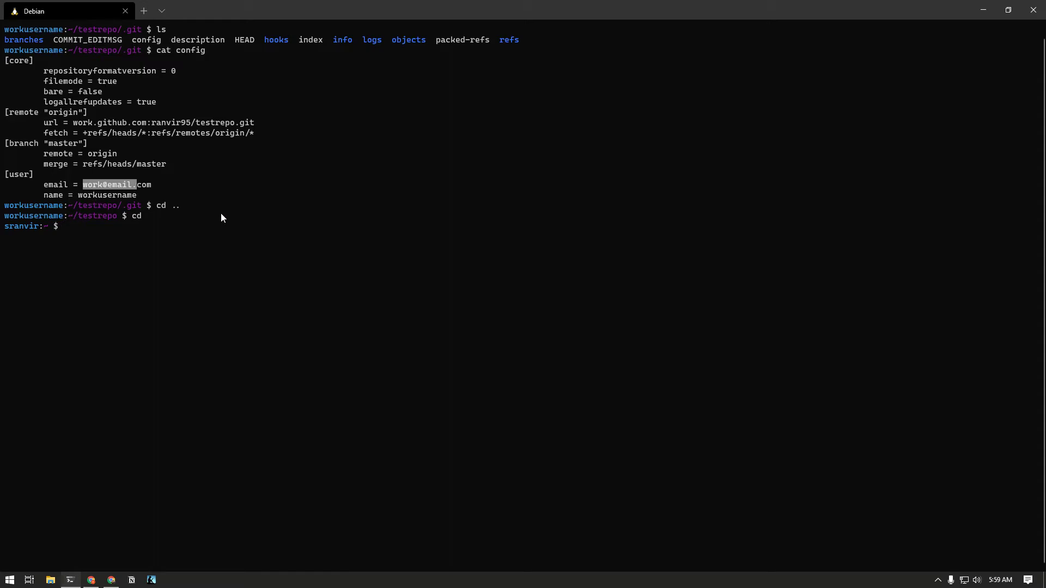
{"action": "mouse_move", "coordinate": [208, 207]}
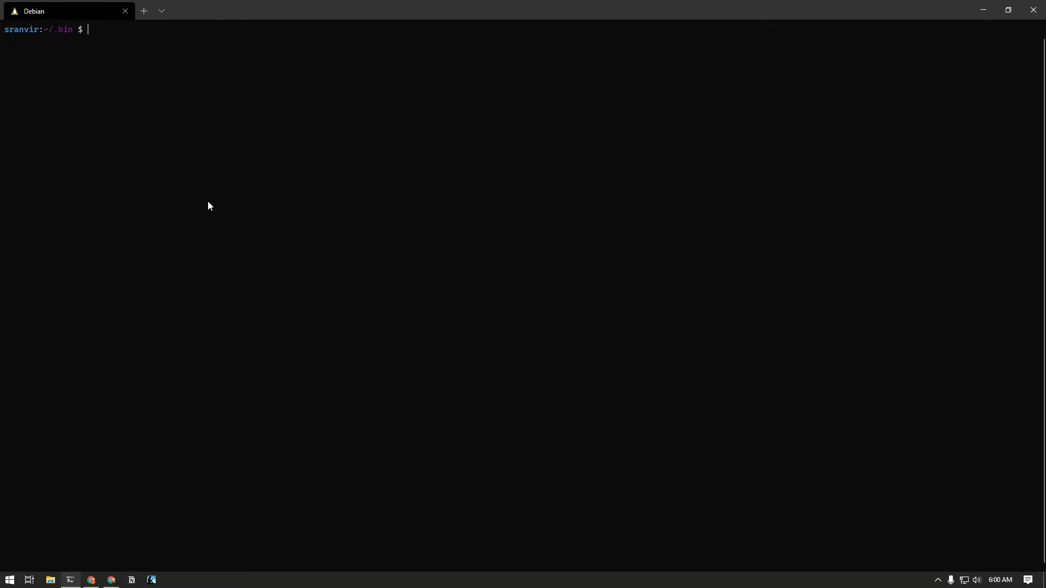
Print the toggle script with cat and highlight the username its if-condition checks
{"action": "type", "text": "cat toggle"}
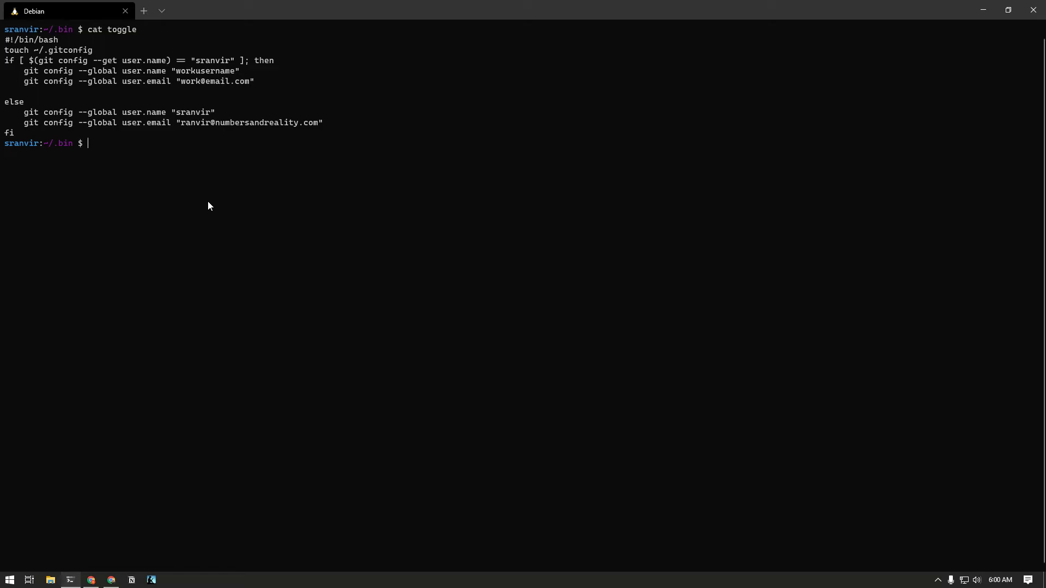
{"action": "double_click", "coordinate": [47, 50]}
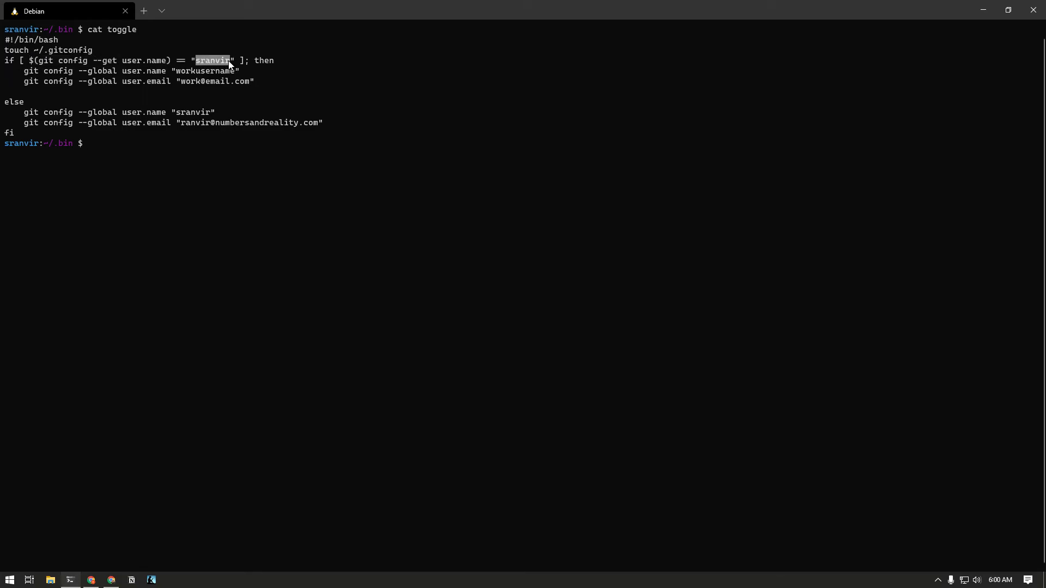
{"action": "mouse_move", "coordinate": [205, 69]}
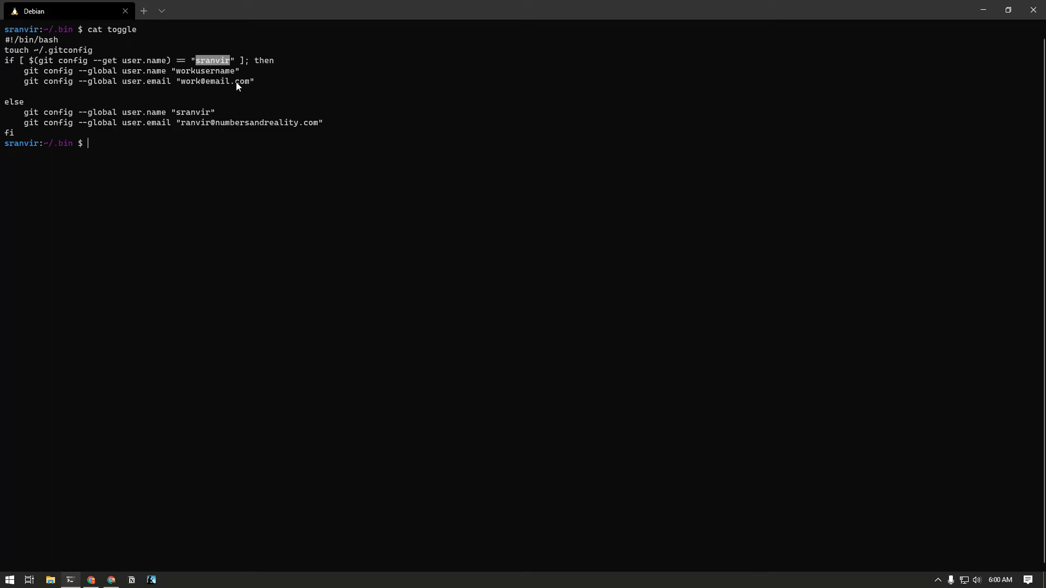
{"action": "mouse_move", "coordinate": [212, 65]}
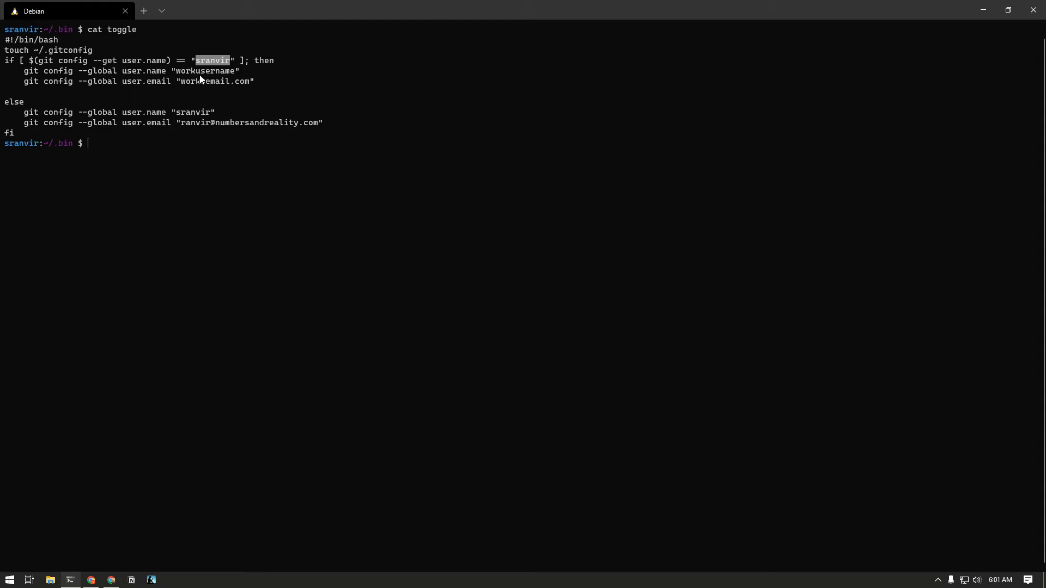
{"action": "mouse_move", "coordinate": [291, 100]}
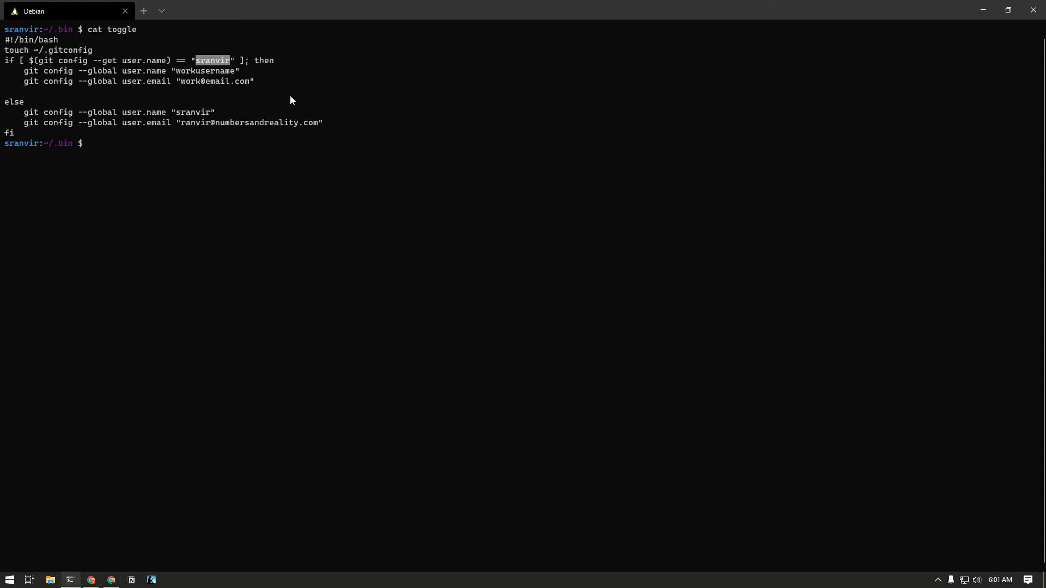
{"action": "mouse_move", "coordinate": [175, 120]}
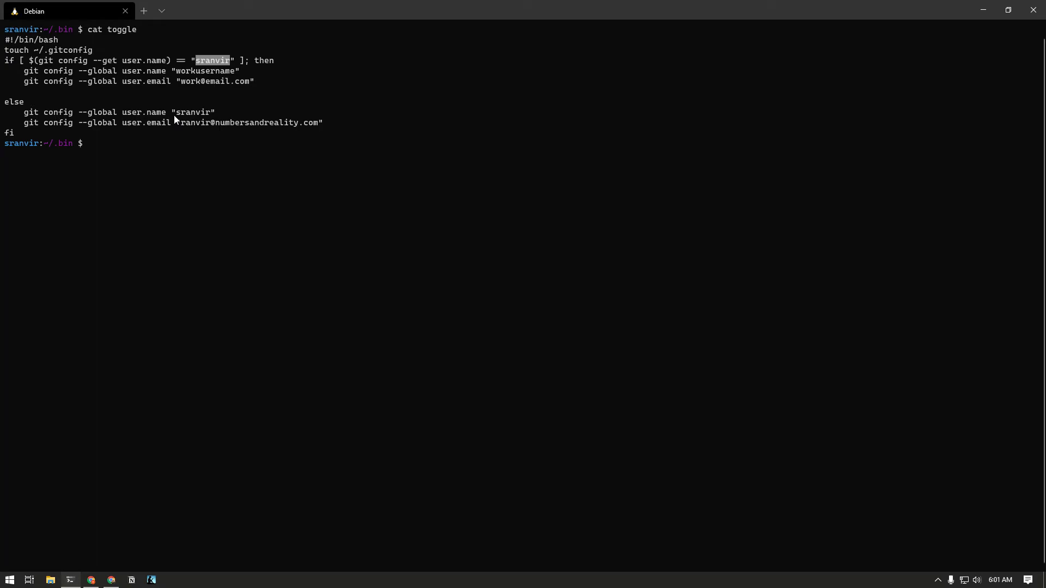
{"action": "mouse_move", "coordinate": [7, 74]}
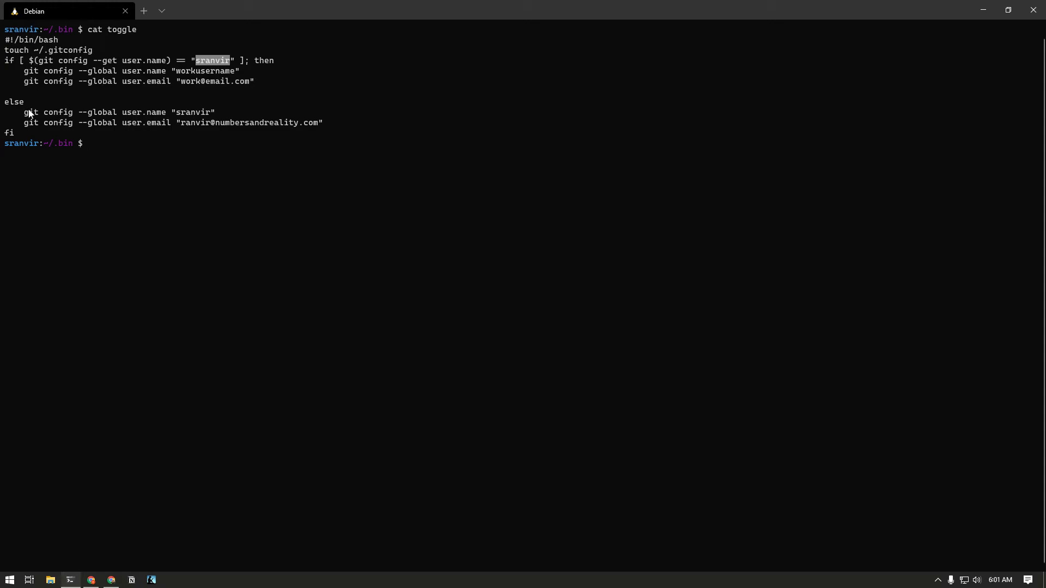
{"action": "mouse_move", "coordinate": [191, 128]}
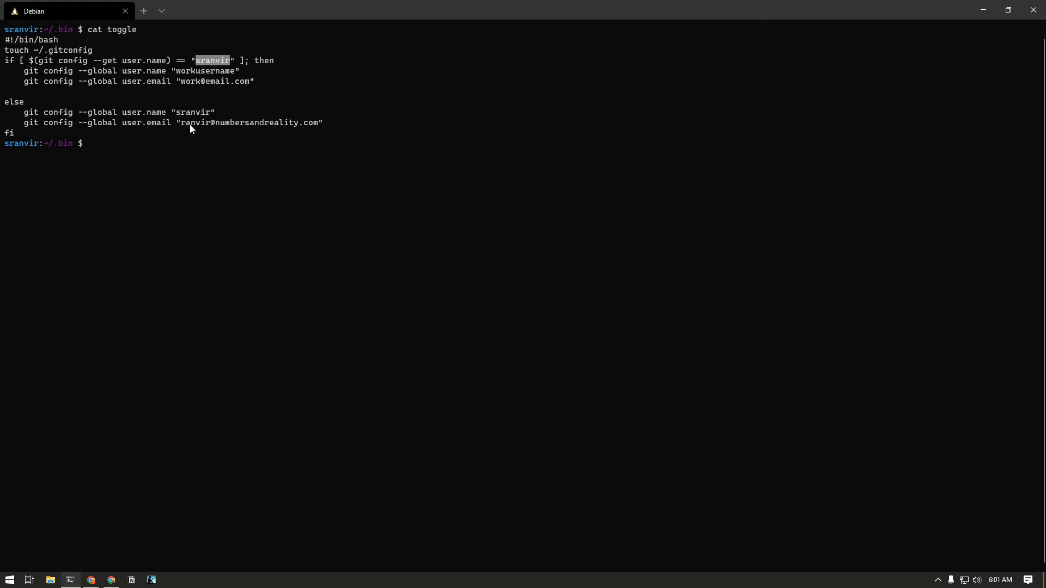
Return home and run toggle so the prompt flips to the other git user
{"action": "type", "text": "cd"}
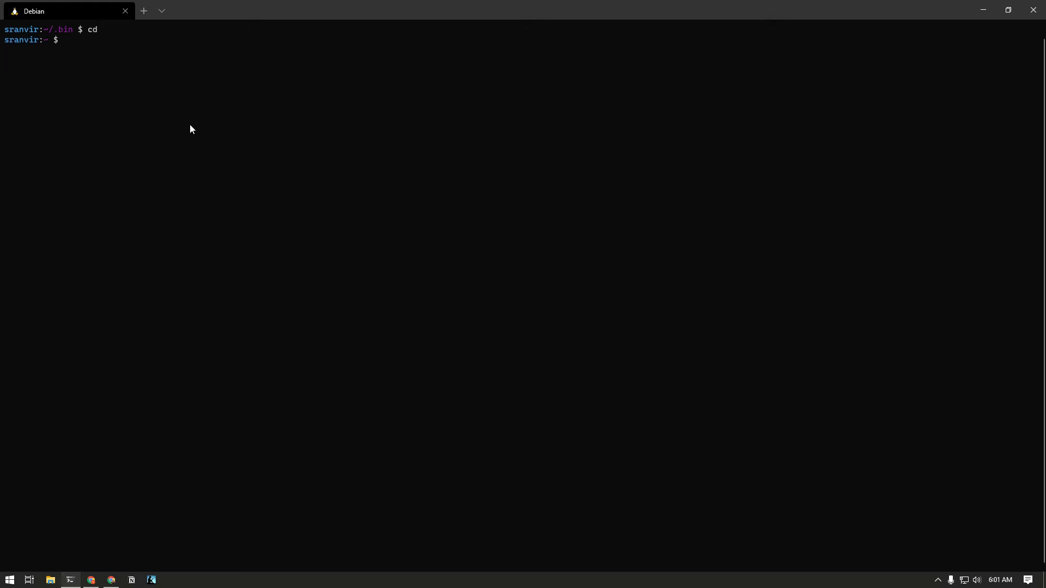
{"action": "type", "text": "toggle"}
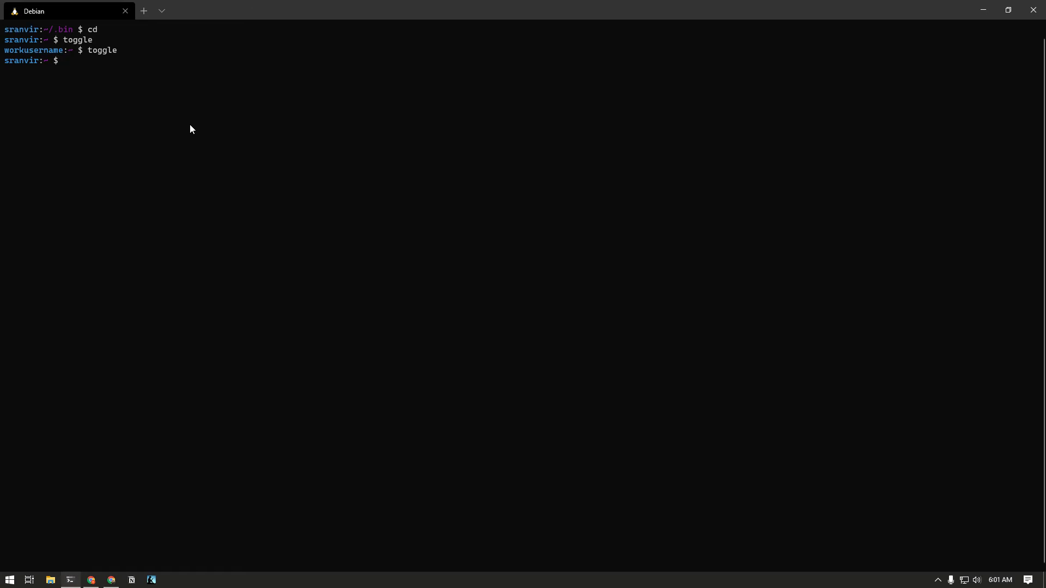
{"action": "mouse_move", "coordinate": [7, 67]}
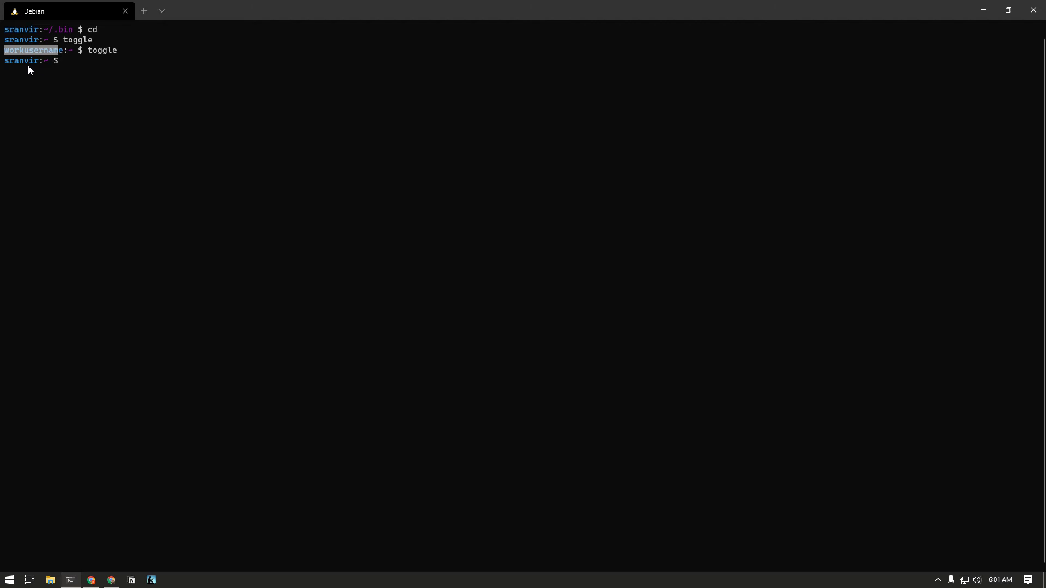
Print .bashrc and highlight the current user name shown in the custom prompt
{"action": "type", "text": "cat .gitconfig"}
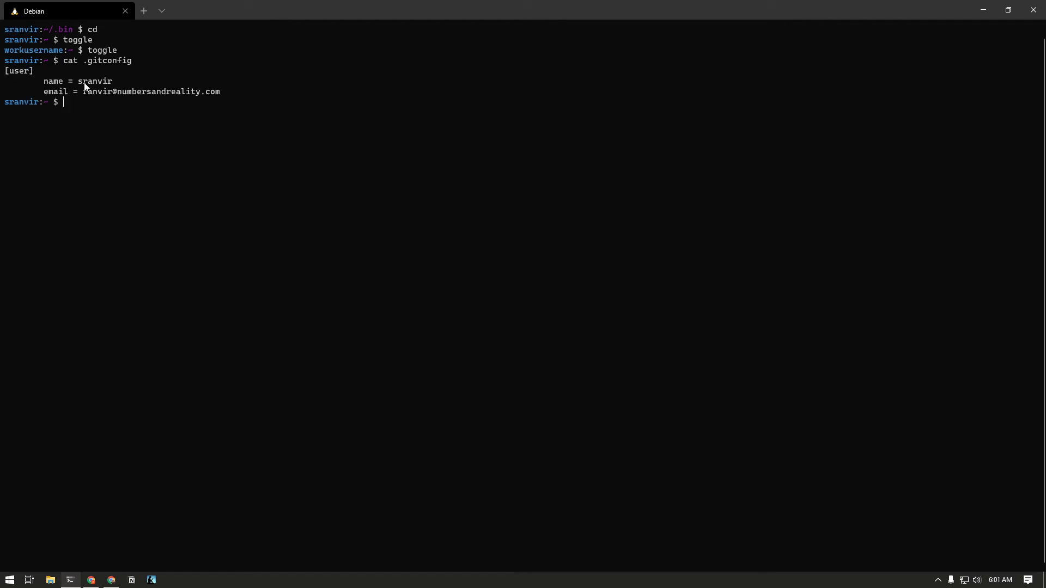
{"action": "double_click", "coordinate": [94, 80]}
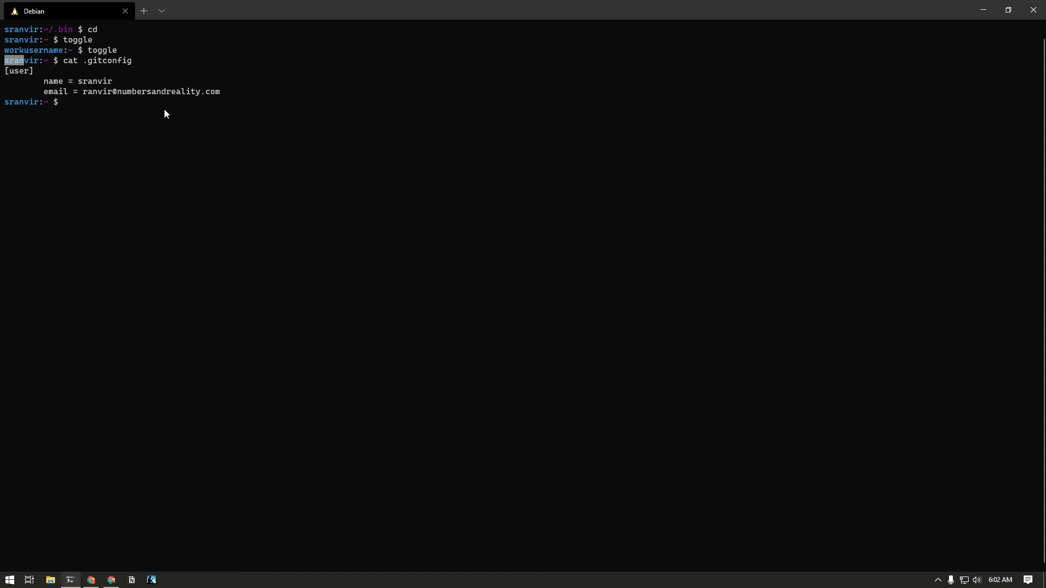
{"action": "type", "text": "cat ."}
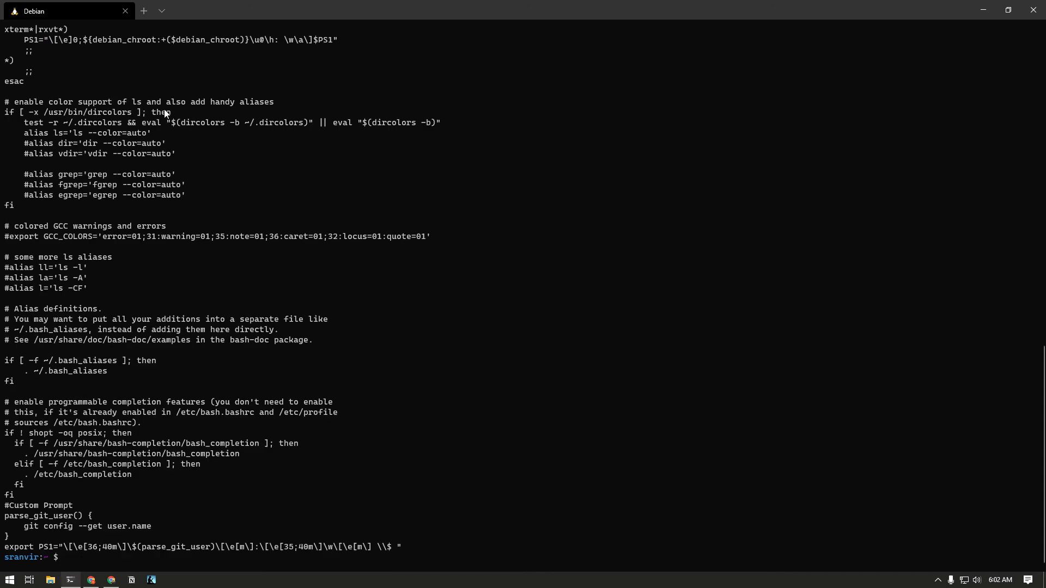
Edit .bashrc in vim and scroll to the parse_git_user function and PS1 line
{"action": "type", "text": "vim .b"}
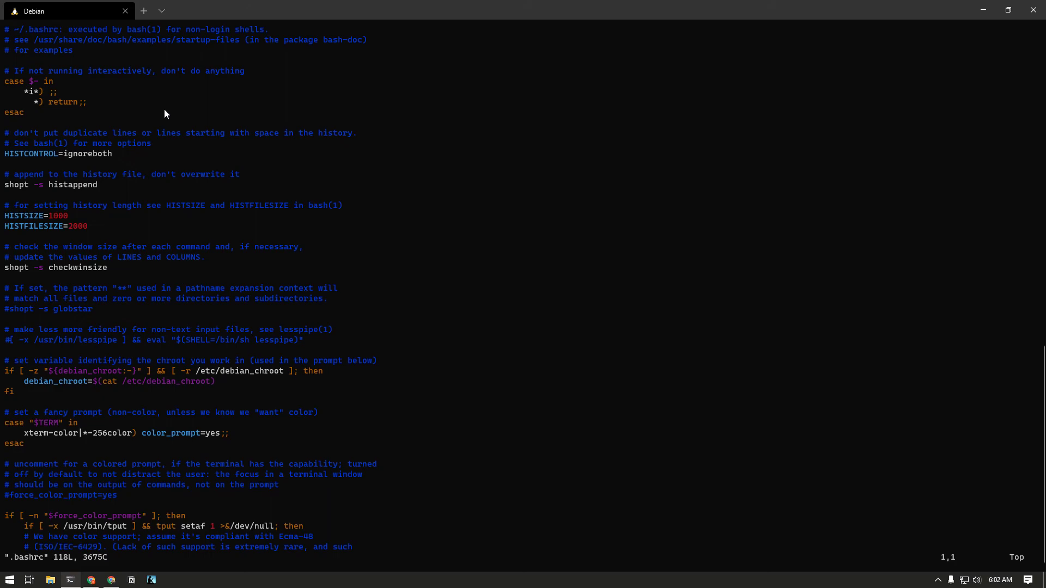
{"action": "scroll", "scroll_direction": "down", "scroll_amount": 3}
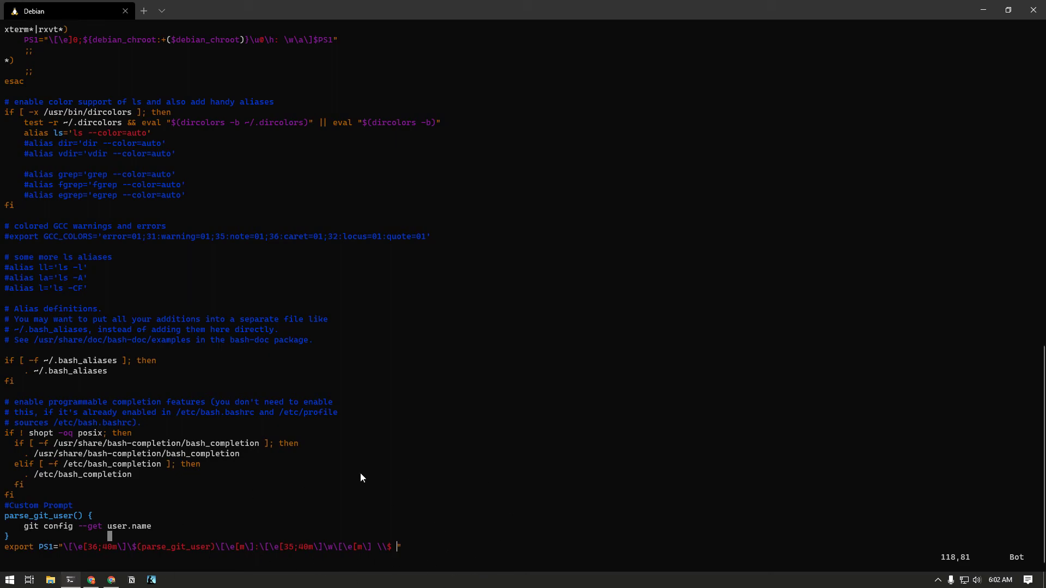
{"action": "mouse_move", "coordinate": [263, 203]}
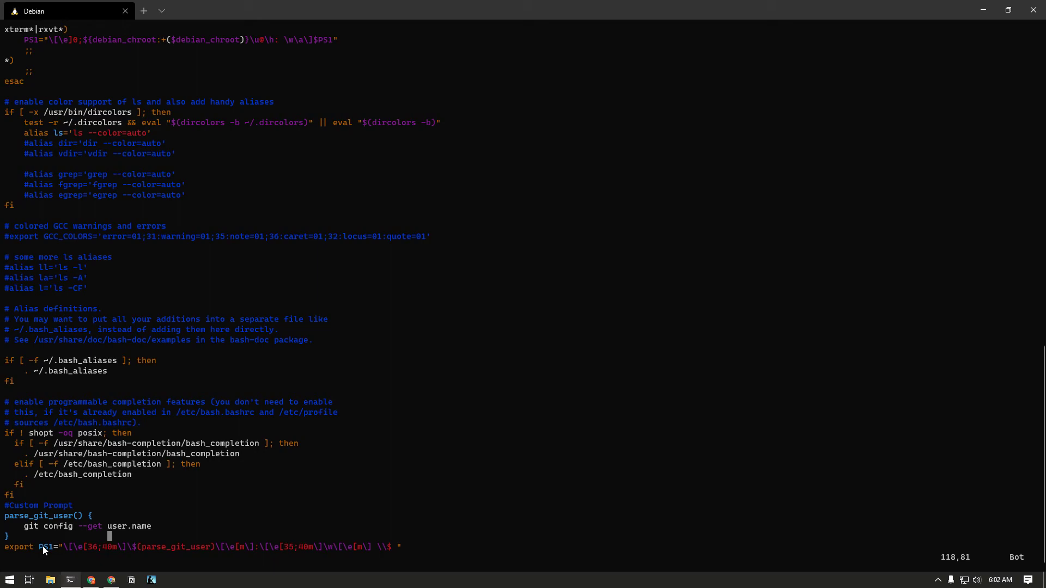
{"action": "left_click_drag", "start_coordinate": [64, 547], "coordinate": [317, 547]}
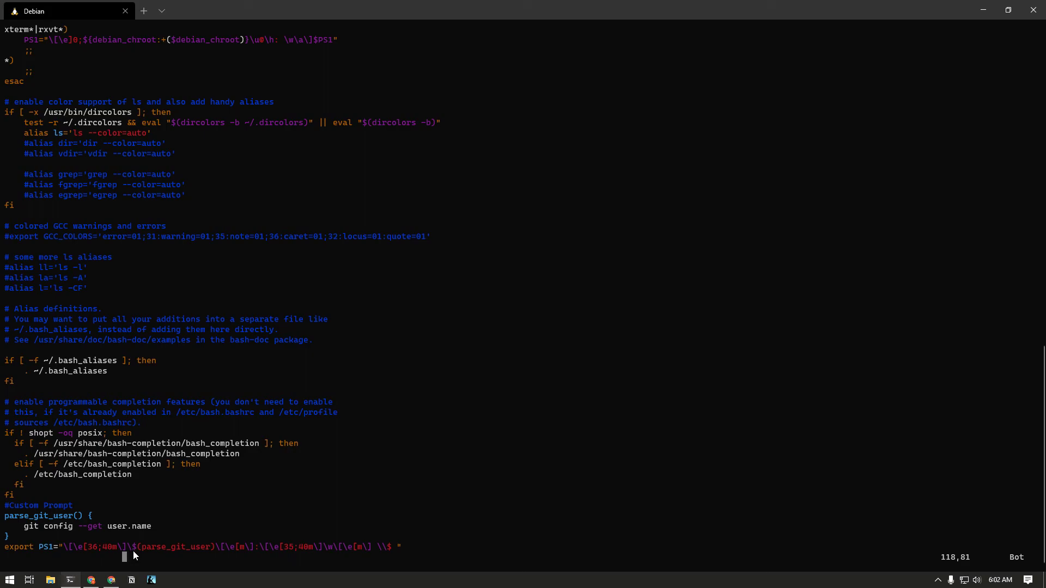
{"action": "mouse_move", "coordinate": [368, 539]}
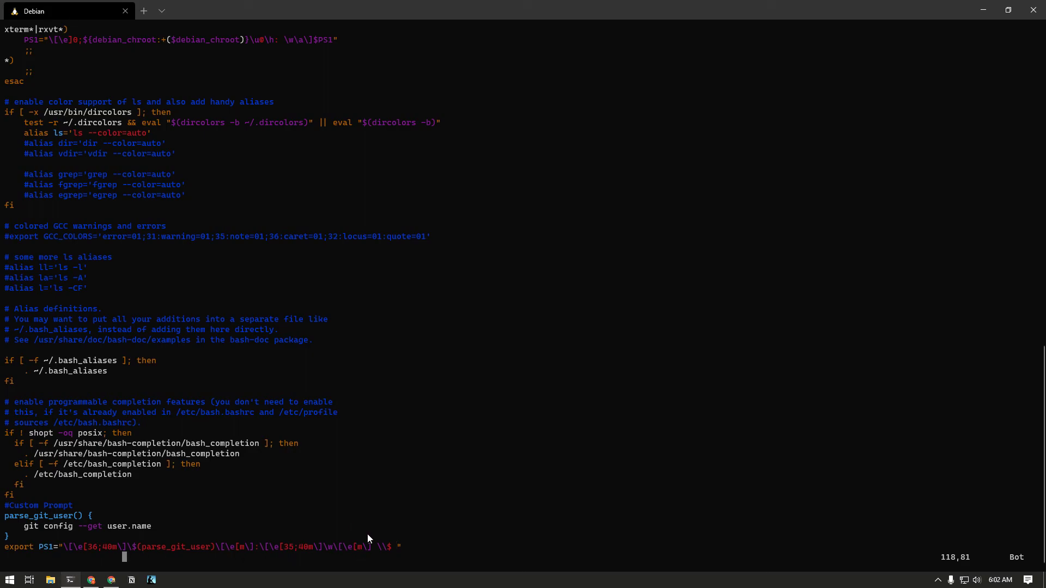
{"action": "mouse_move", "coordinate": [268, 360]}
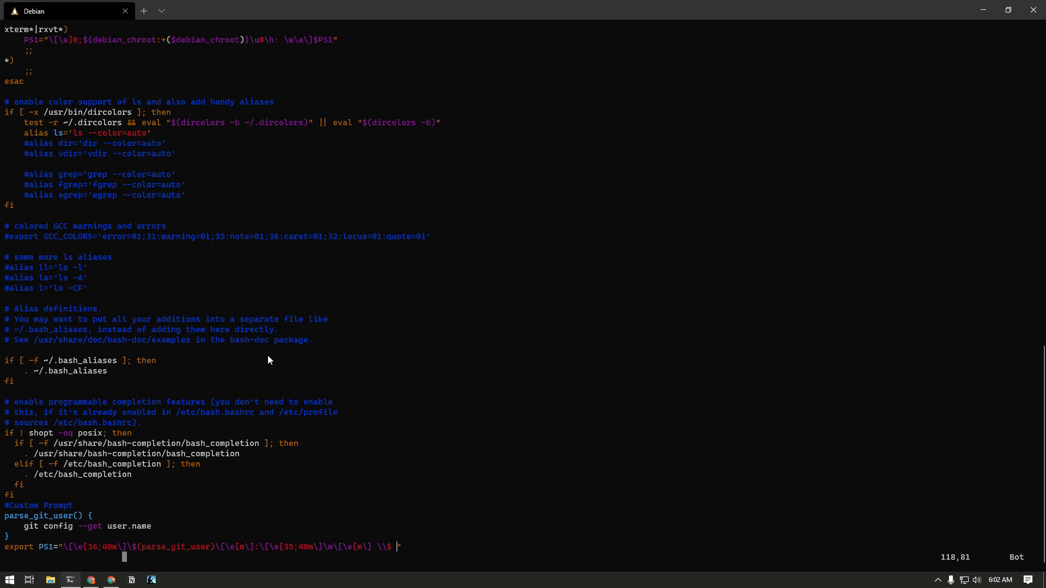
{"action": "mouse_move", "coordinate": [216, 505]}
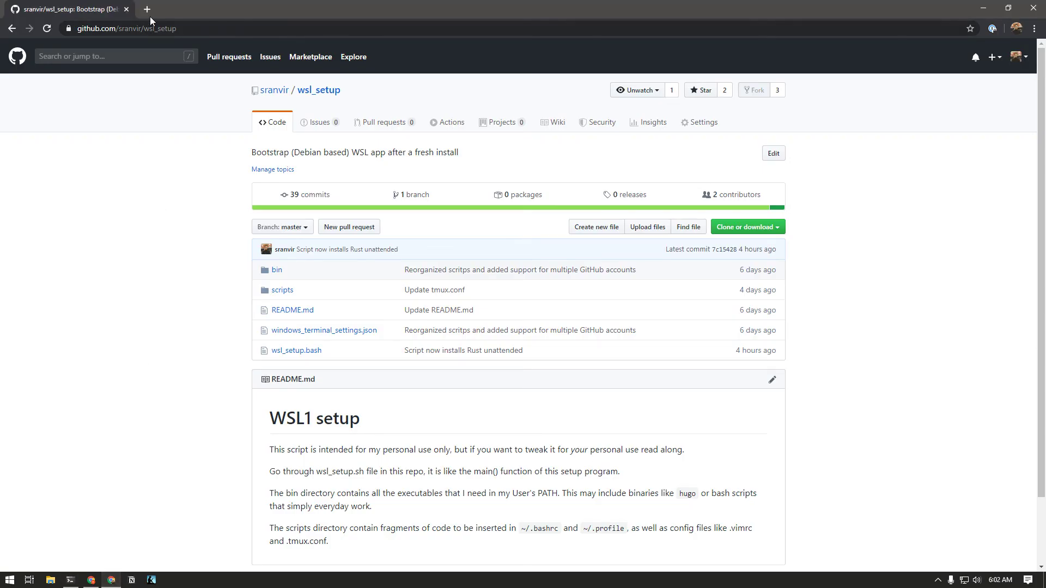
Browse to ezprompt.net in a new Chrome tab
{"action": "type", "text": "ezprompt"}
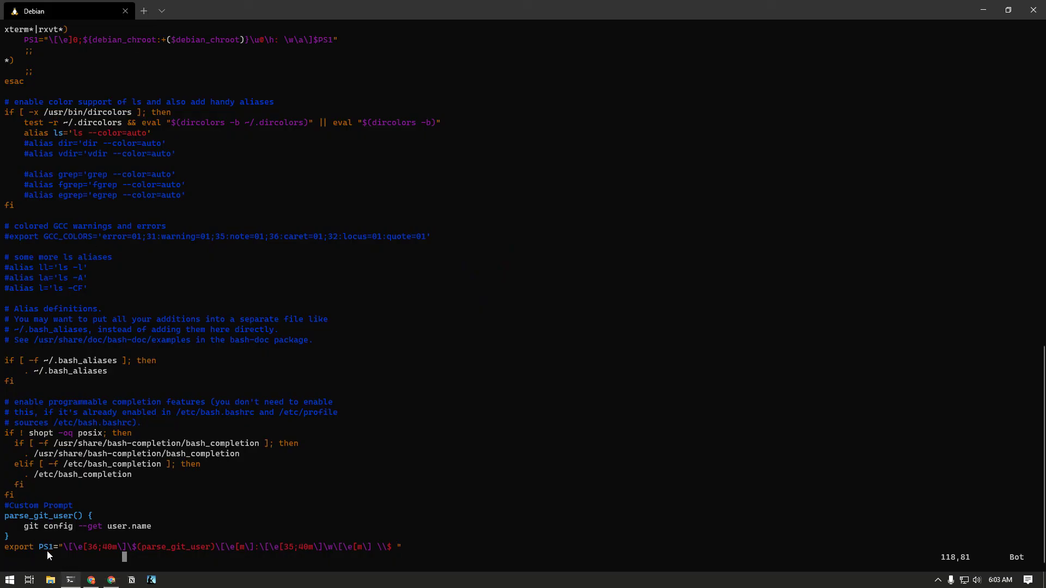
{"action": "left_click", "coordinate": [194, 8]}
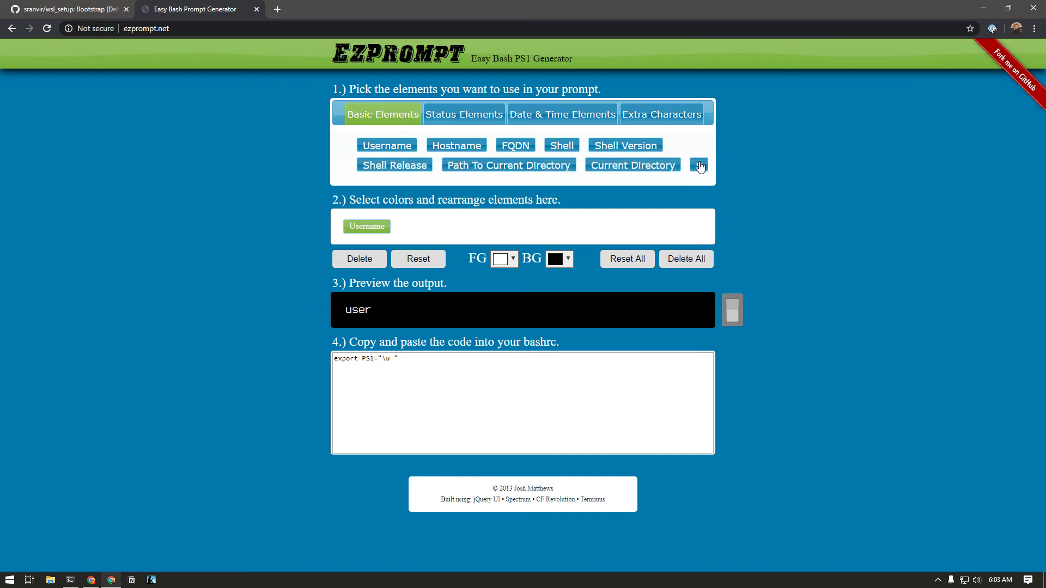
Add a ':' from Extra Characters after Username and select the generated PS1 code
{"action": "left_click", "coordinate": [660, 114]}
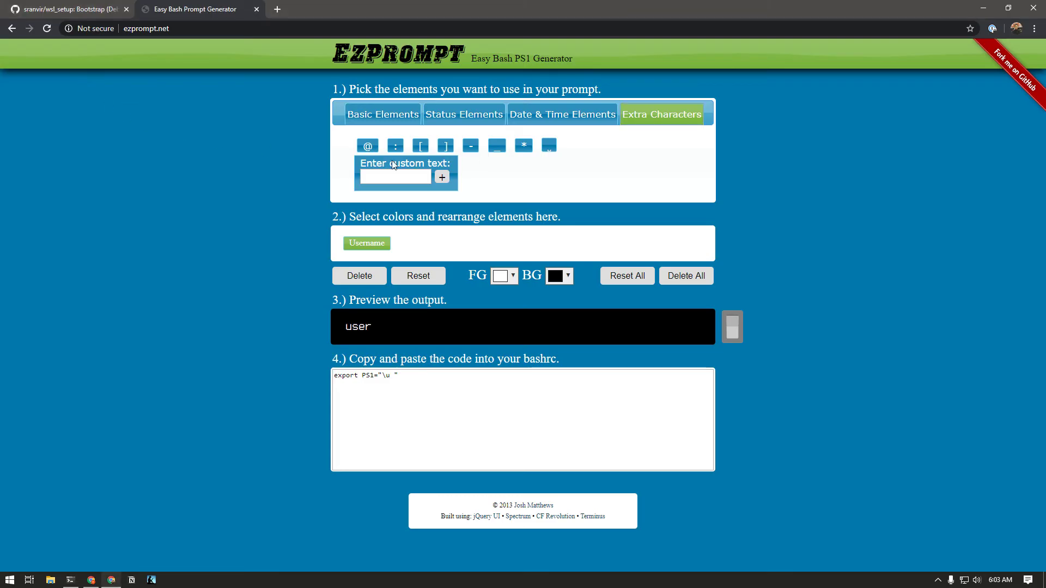
{"action": "left_click", "coordinate": [395, 146]}
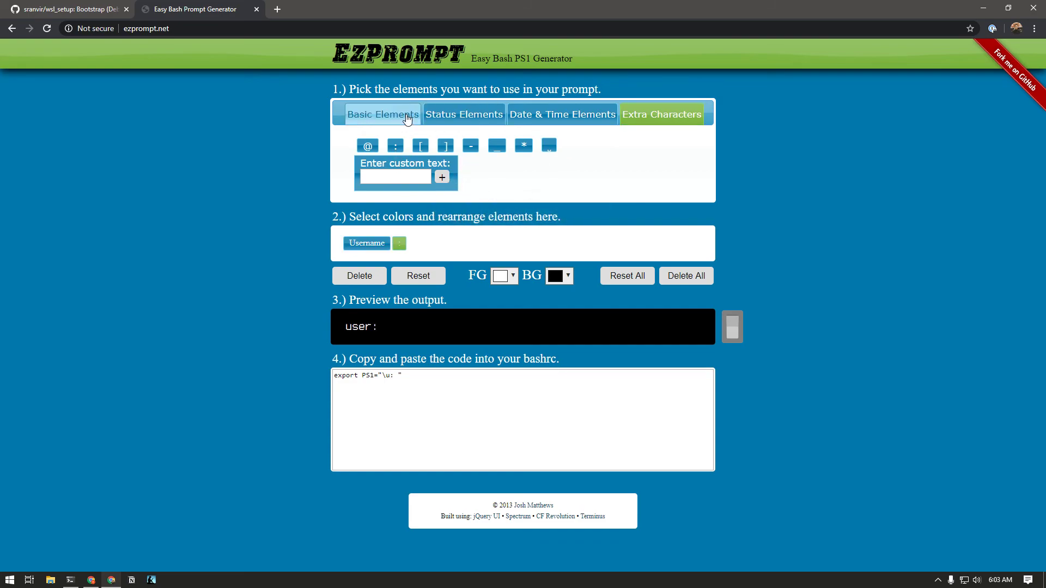
{"action": "left_click", "coordinate": [508, 164]}
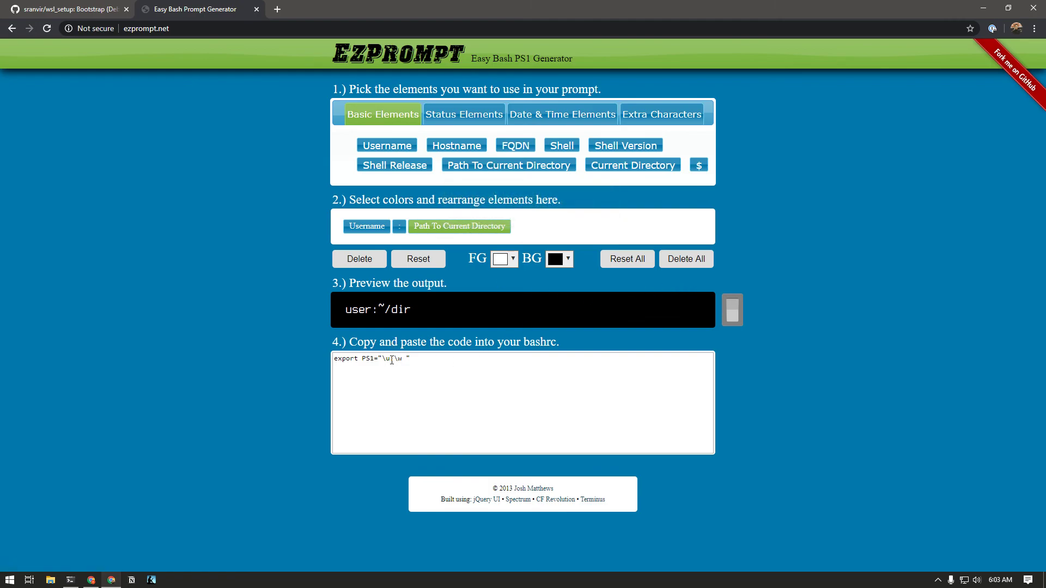
{"action": "triple_click", "coordinate": [371, 359]}
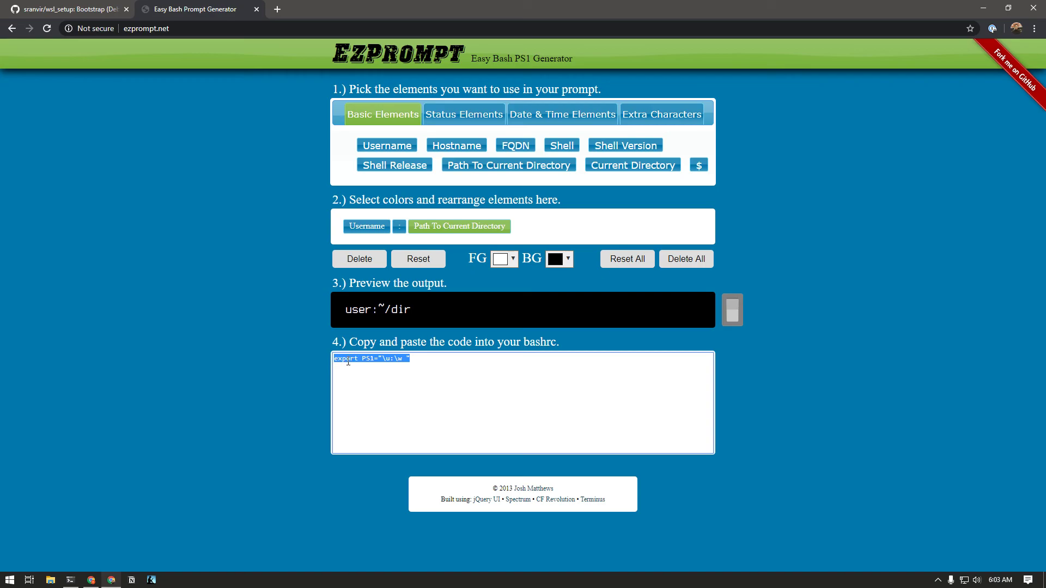
{"action": "left_click", "coordinate": [390, 360]}
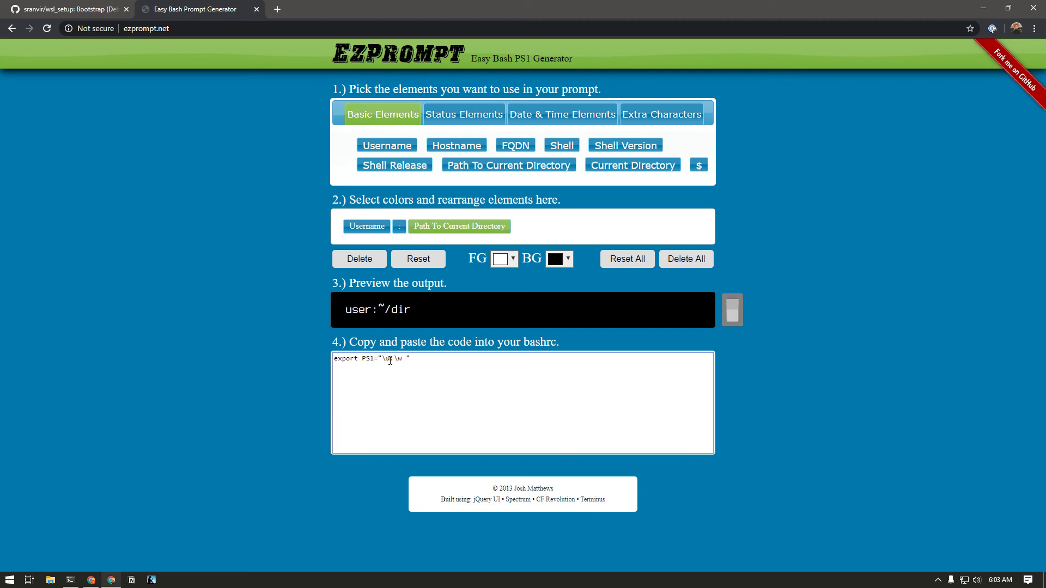
Add Path To Current Directory, producing export PS1="\u:\w ", and select the code
{"action": "left_click", "coordinate": [499, 259]}
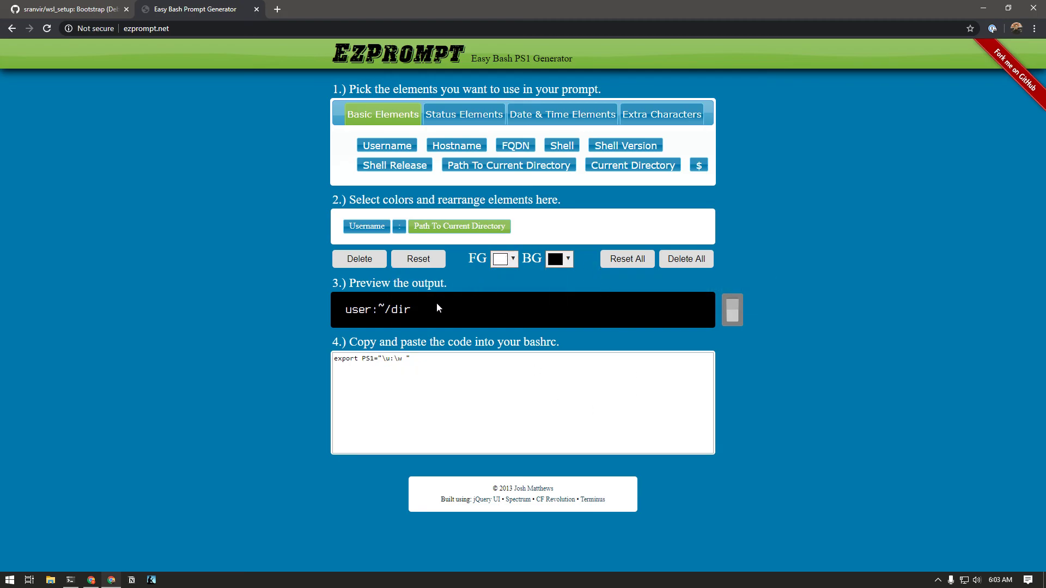
{"action": "left_click", "coordinate": [388, 358]}
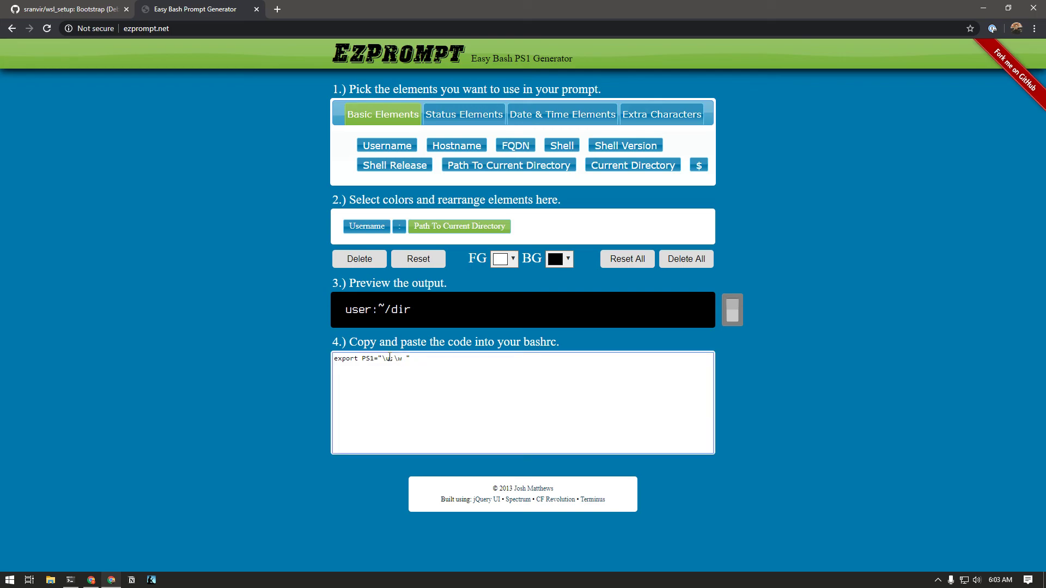
{"action": "double_click", "coordinate": [386, 358]}
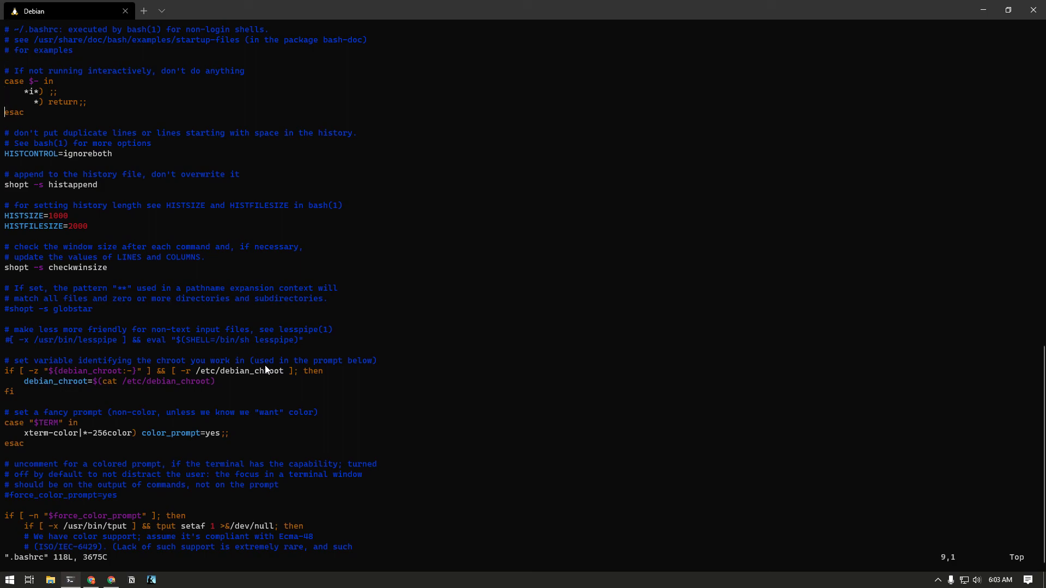
Highlight $(parse_git_user) in the PS1 line, then quit vim back to the shell
{"action": "scroll", "scroll_direction": "down", "scroll_amount": 3}
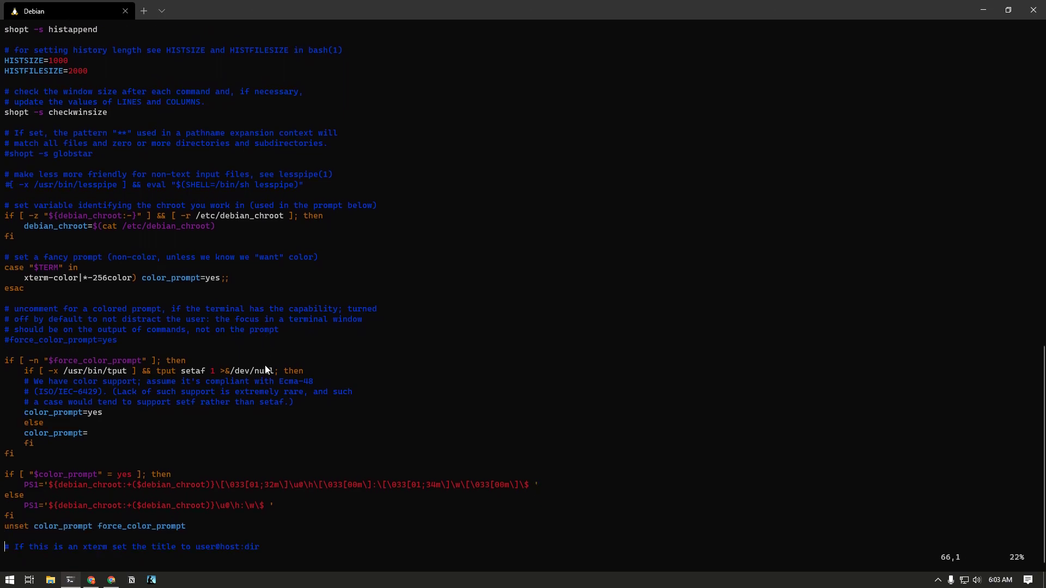
{"action": "scroll", "scroll_direction": "down", "scroll_amount": 3}
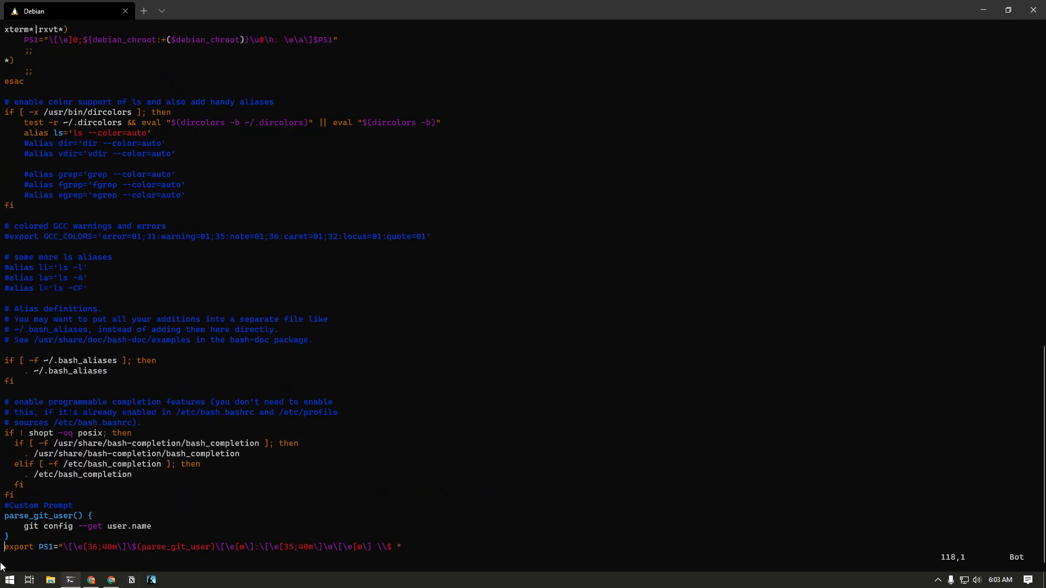
{"action": "mouse_move", "coordinate": [54, 553]}
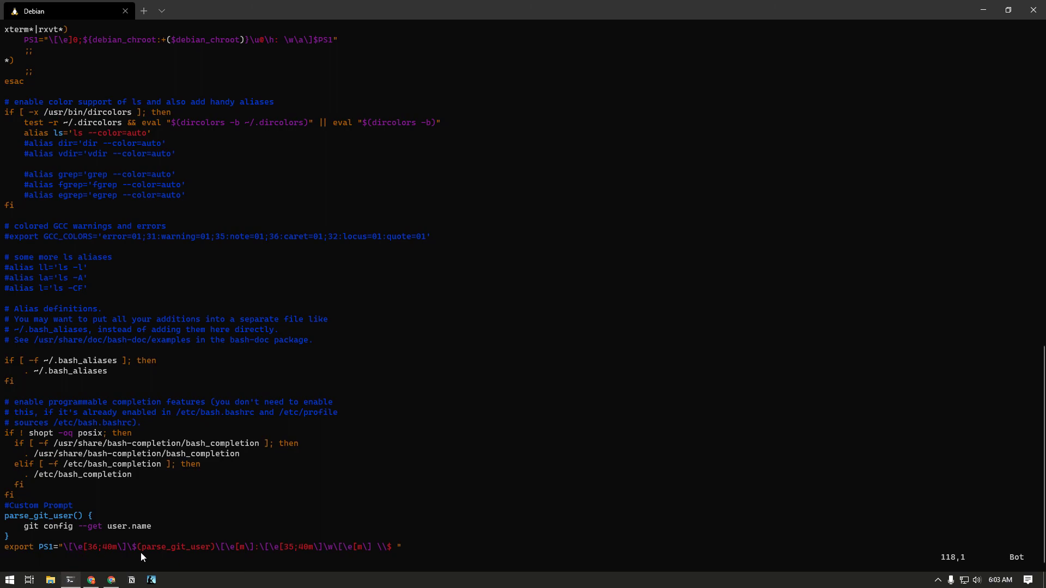
{"action": "double_click", "coordinate": [172, 547]}
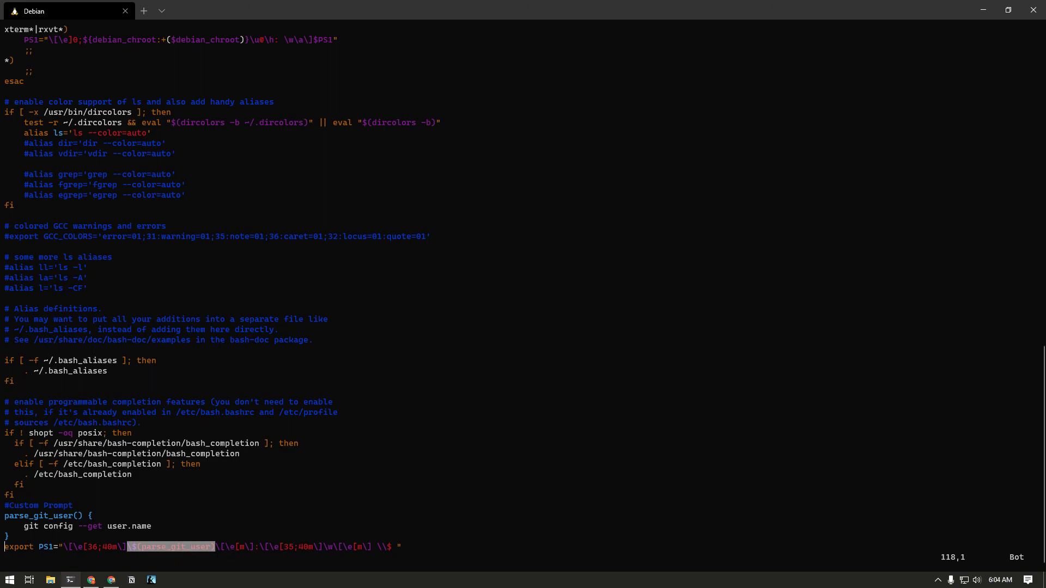
{"action": "mouse_move", "coordinate": [395, 573]}
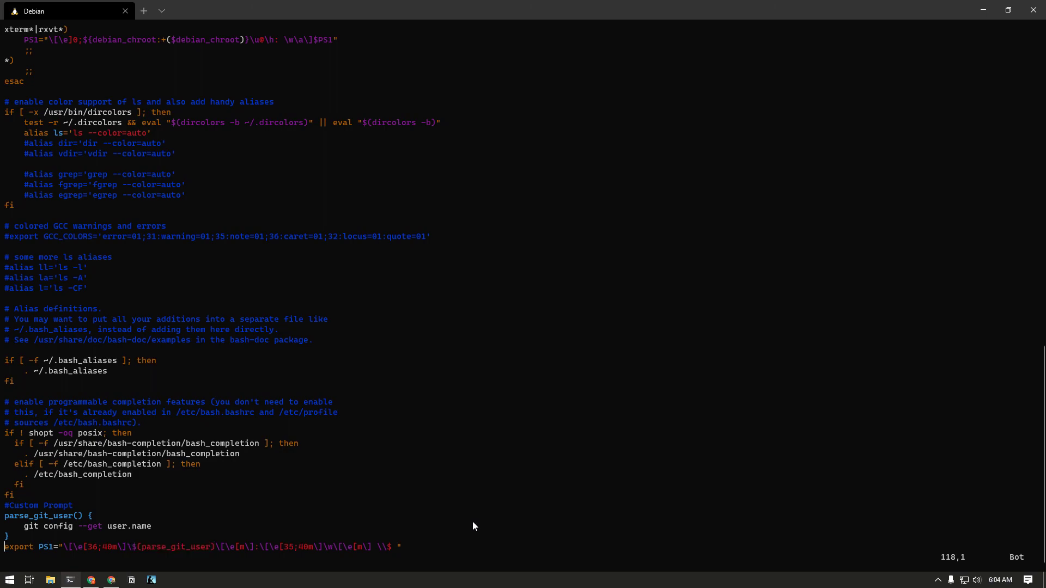
{"action": "key", "text": "Escape"}
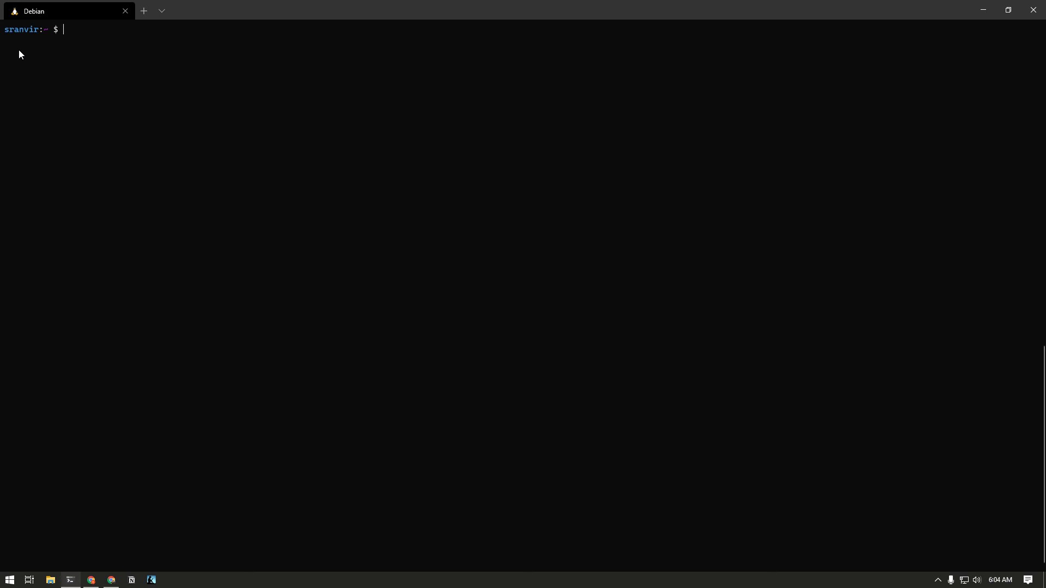
{"action": "mouse_move", "coordinate": [13, 49]}
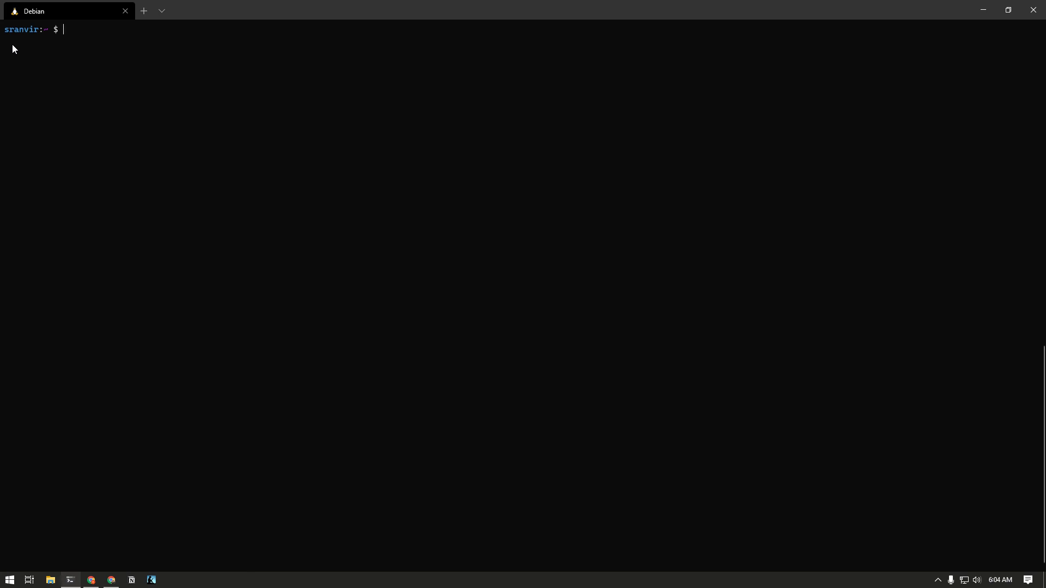
{"action": "mouse_move", "coordinate": [287, 60]}
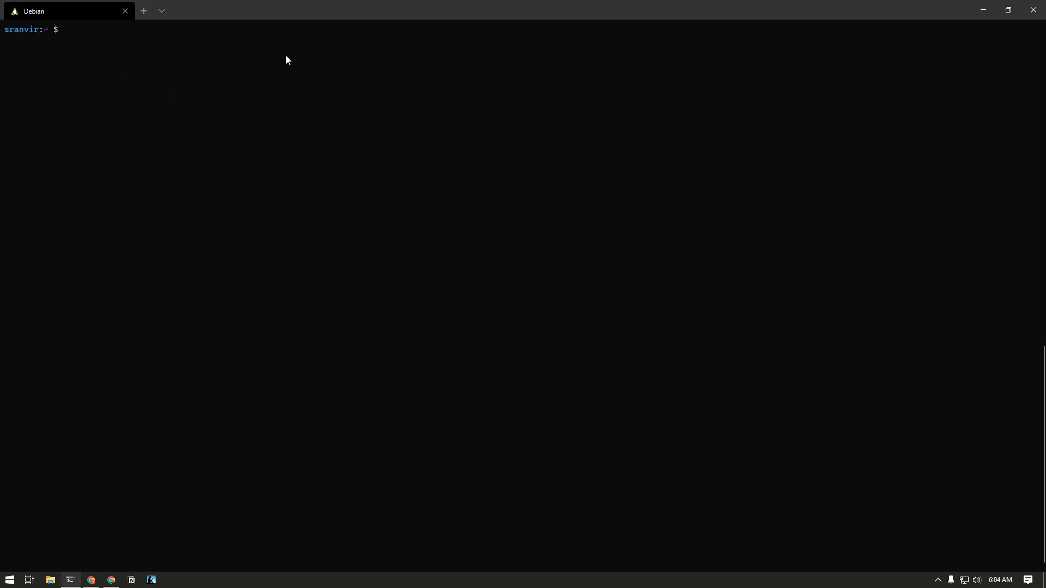